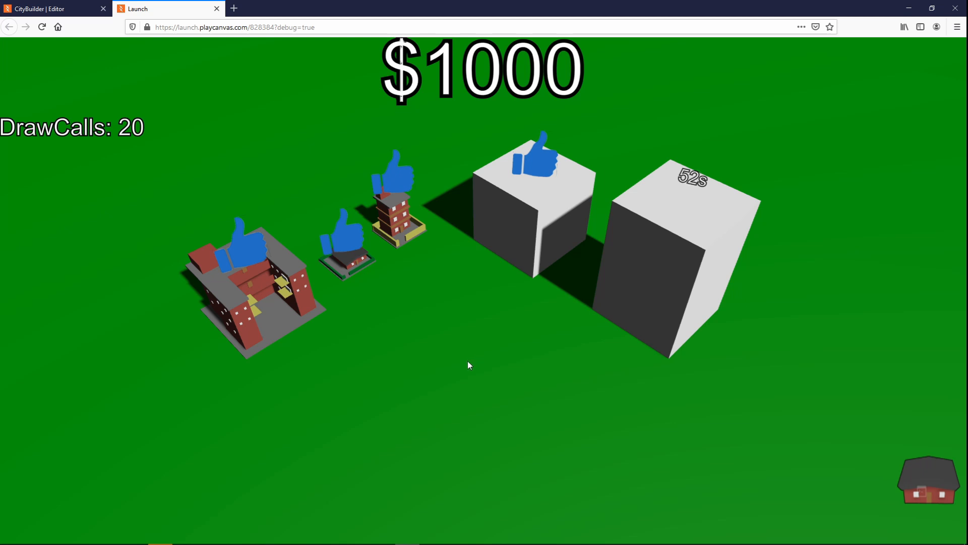
{"action": "mouse_move", "coordinate": [494, 350]}
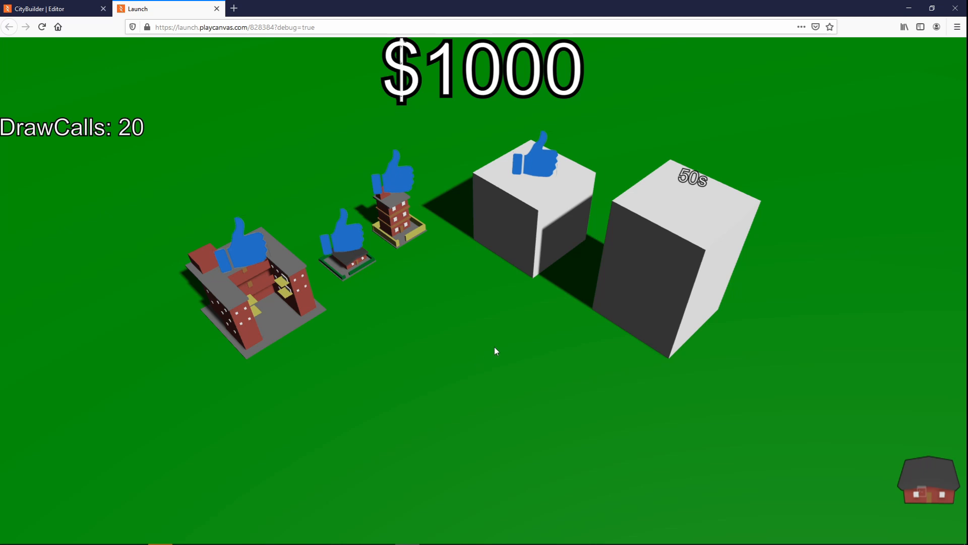
{"action": "mouse_move", "coordinate": [465, 75]}
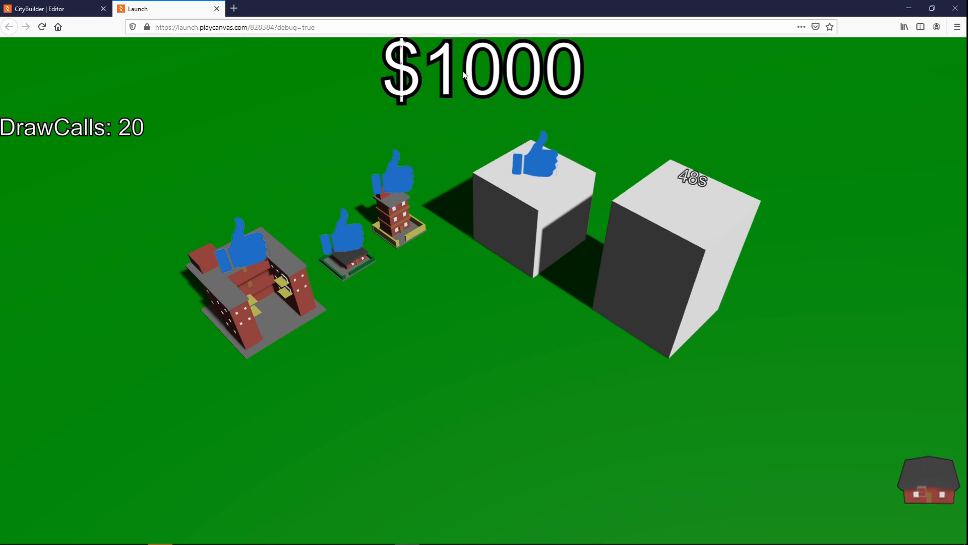
{"action": "mouse_move", "coordinate": [931, 484]}
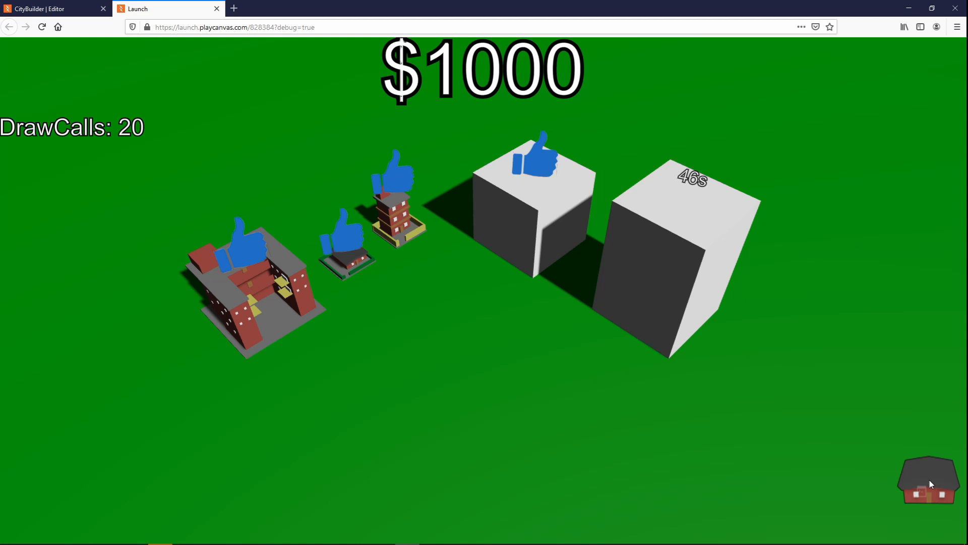
Step: Open and close the building purchase menu in the running game
{"action": "left_click", "coordinate": [928, 480]}
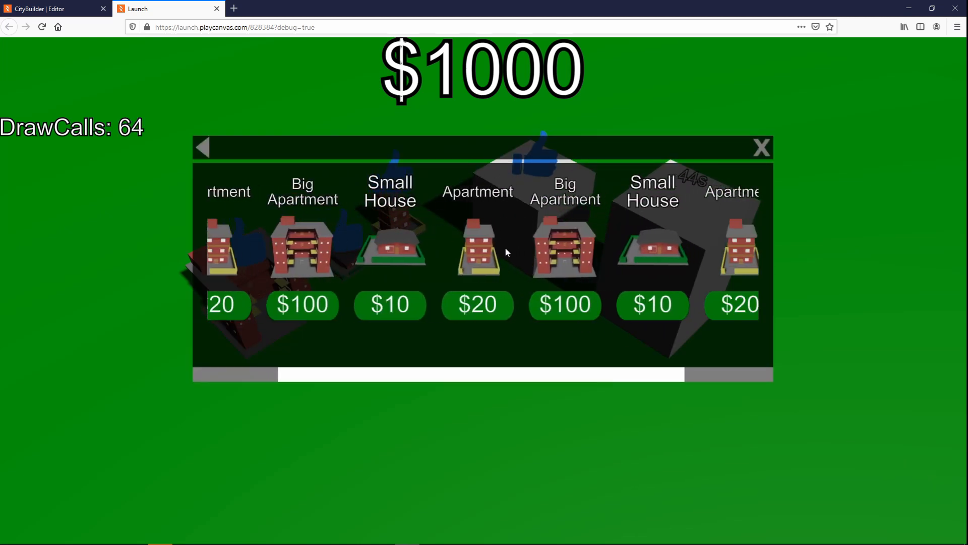
{"action": "left_click", "coordinate": [761, 148]}
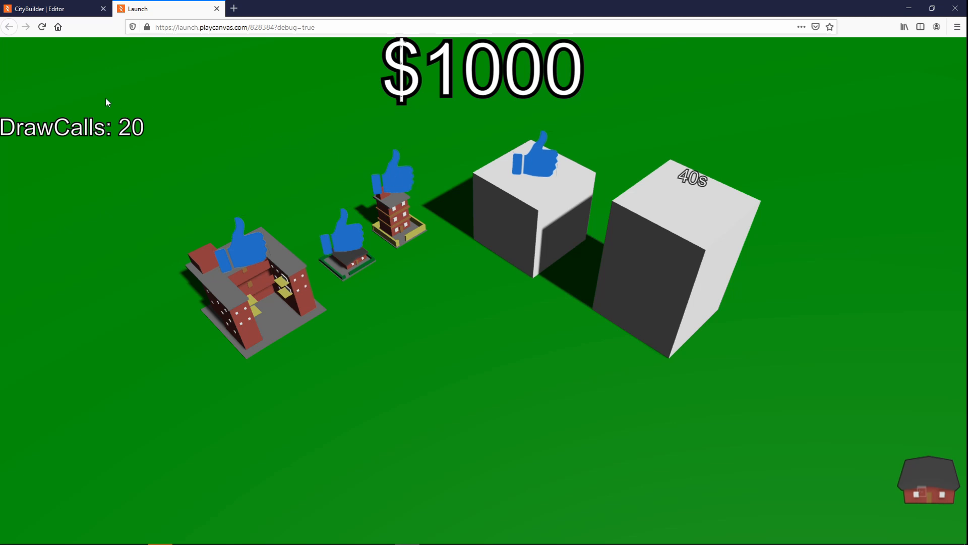
{"action": "mouse_move", "coordinate": [175, 217]}
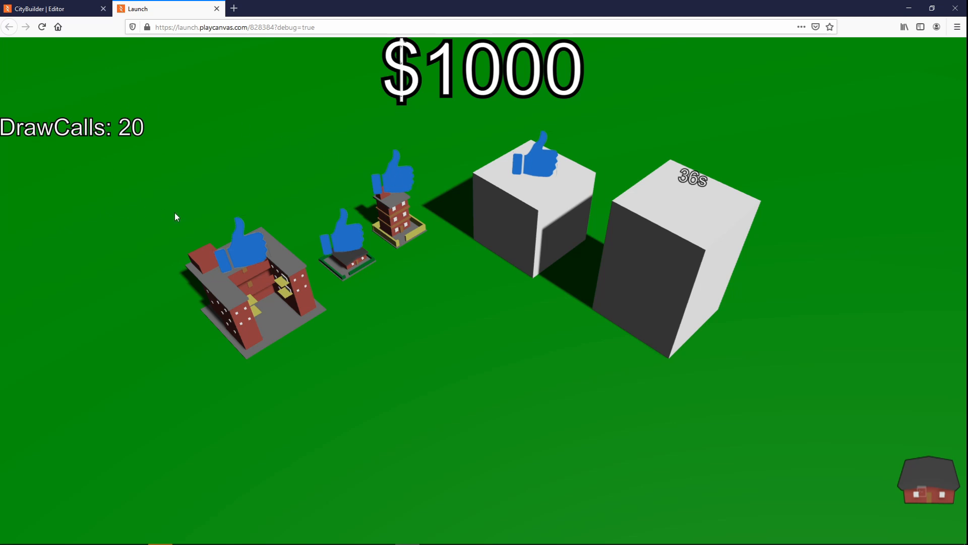
{"action": "left_click", "coordinate": [56, 9]}
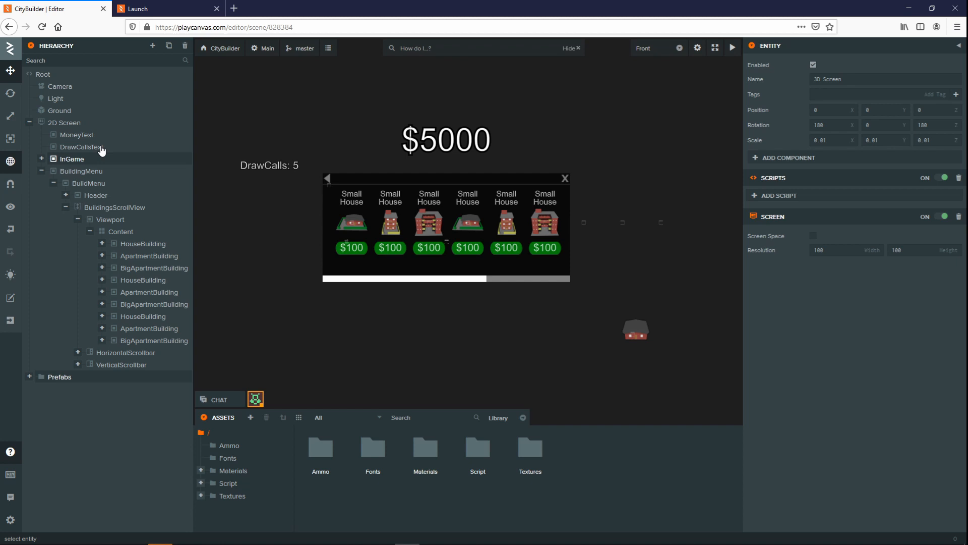
Step: Browse the Add Entity types, then select 2D Screen to see its gameUi and screen settings
{"action": "left_click", "coordinate": [152, 46]}
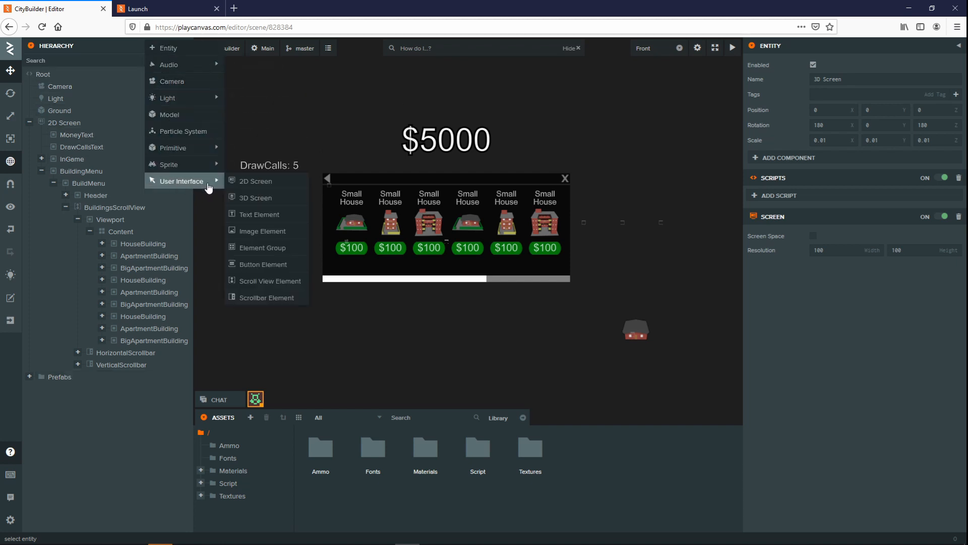
{"action": "mouse_move", "coordinate": [281, 181]}
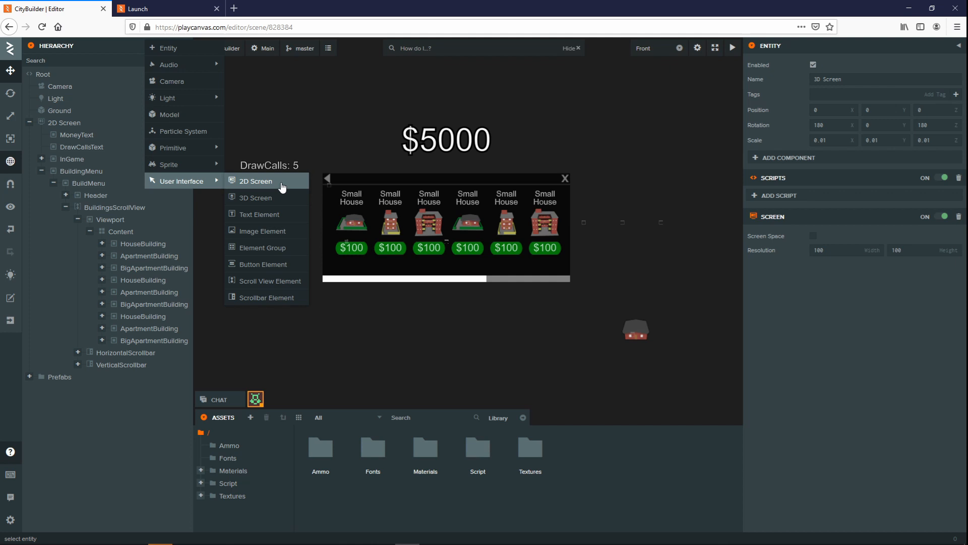
{"action": "mouse_move", "coordinate": [284, 201]}
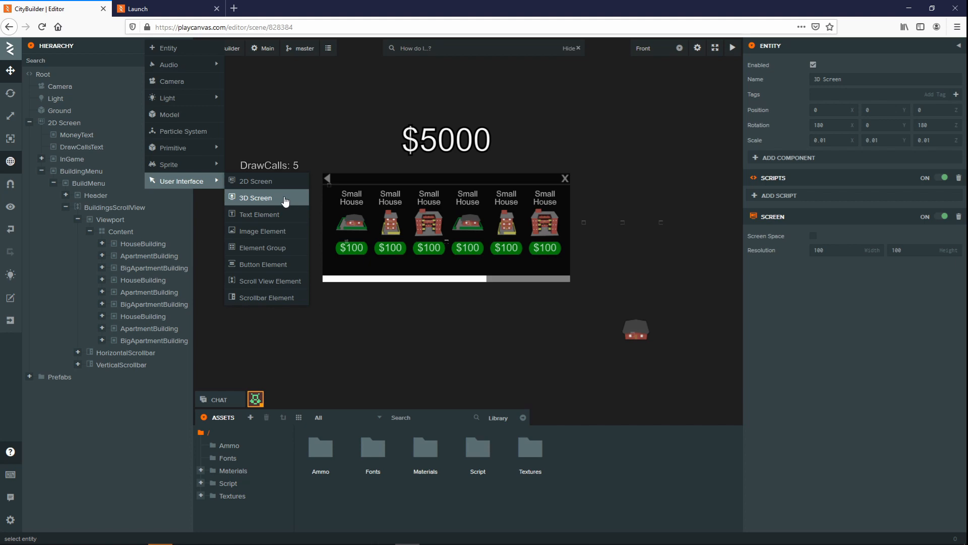
{"action": "left_click", "coordinate": [138, 9]}
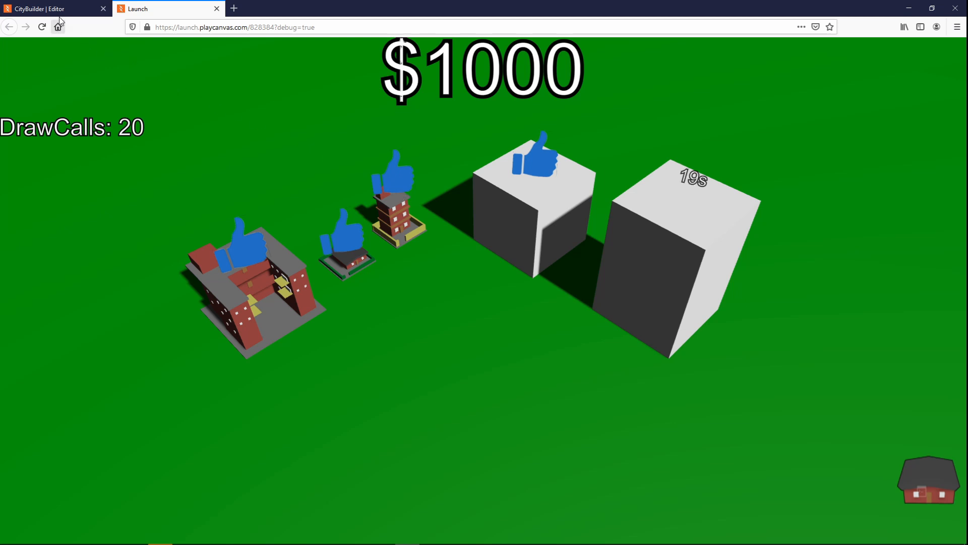
{"action": "left_click", "coordinate": [53, 8]}
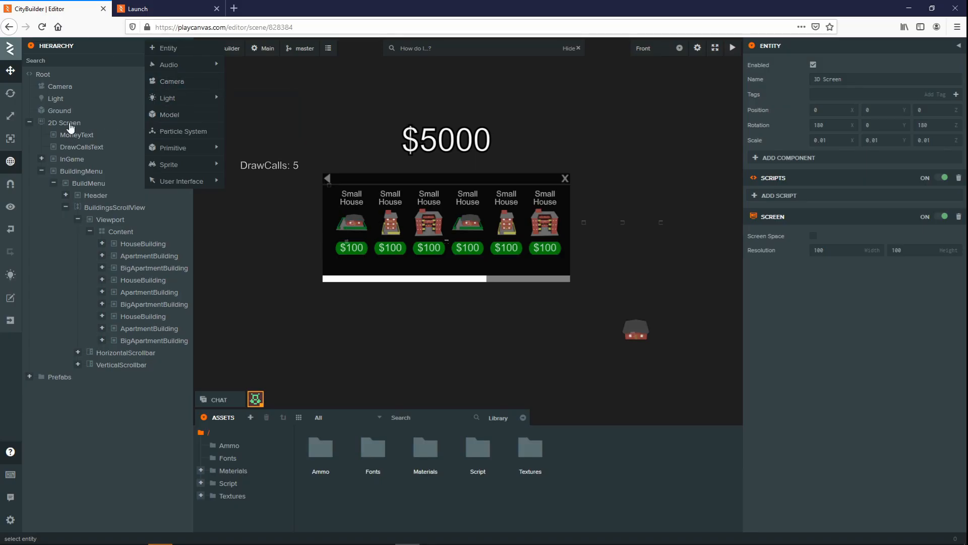
{"action": "left_click", "coordinate": [64, 122]}
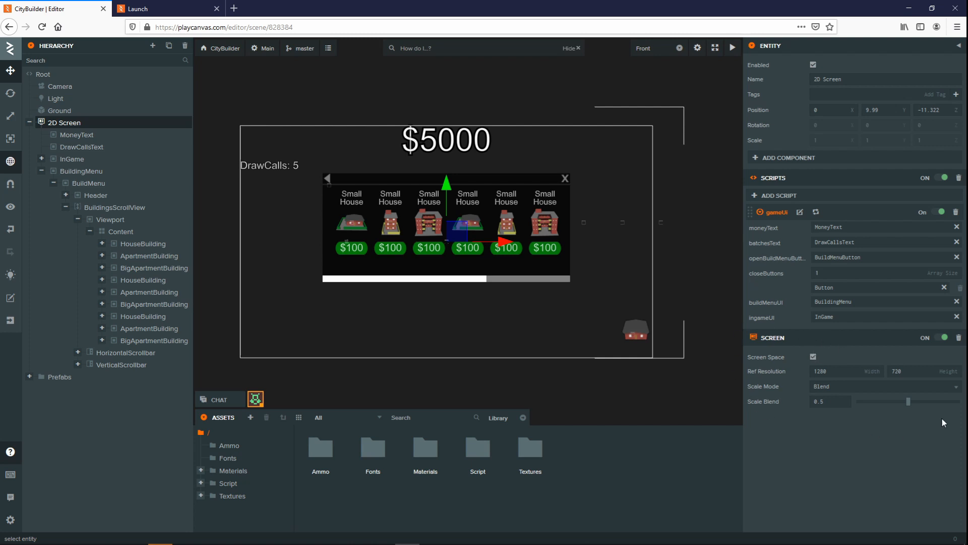
{"action": "mouse_move", "coordinate": [731, 333]}
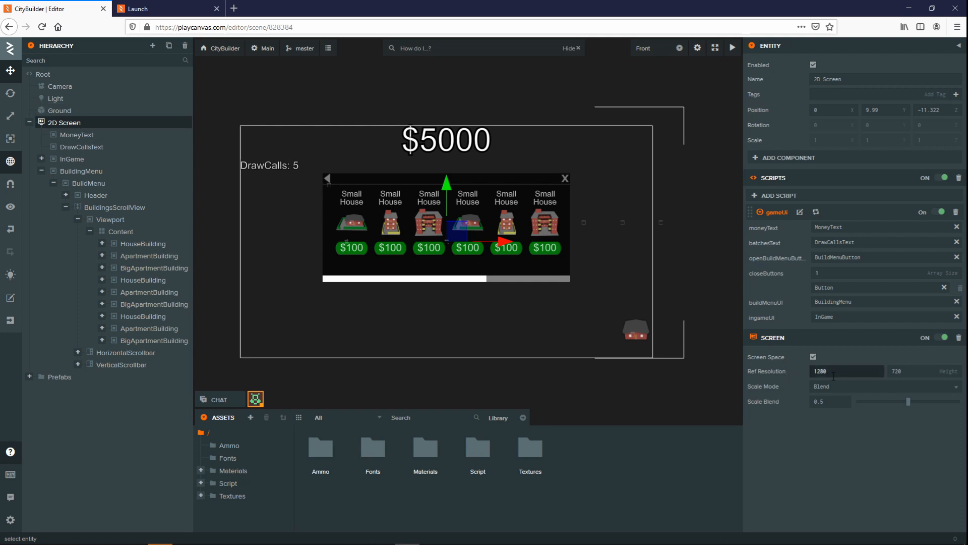
{"action": "left_click", "coordinate": [924, 371]}
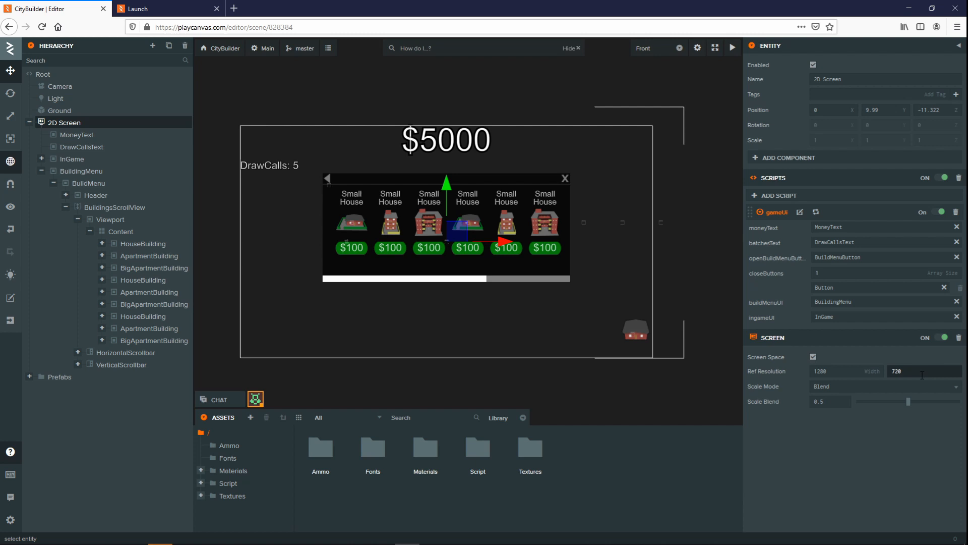
{"action": "mouse_move", "coordinate": [852, 344]}
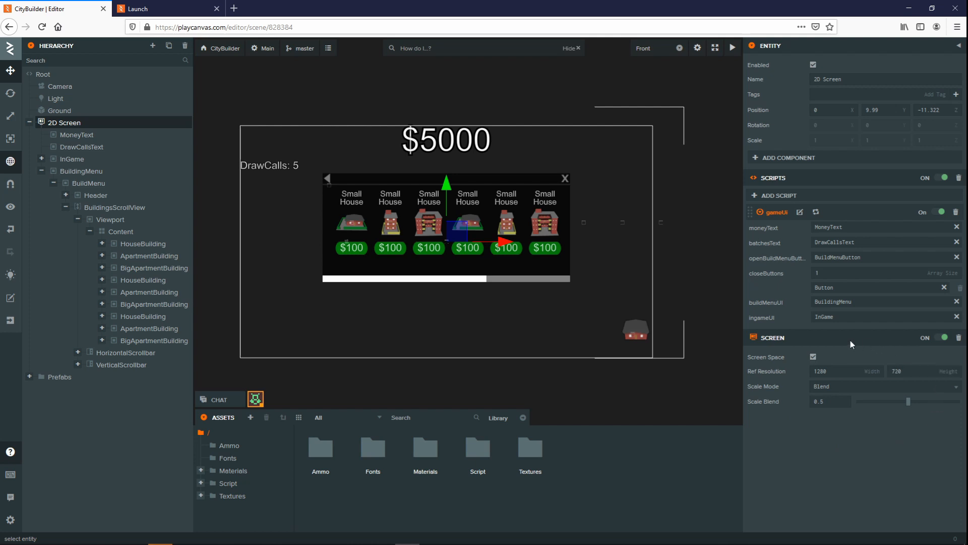
{"action": "mouse_move", "coordinate": [817, 442]}
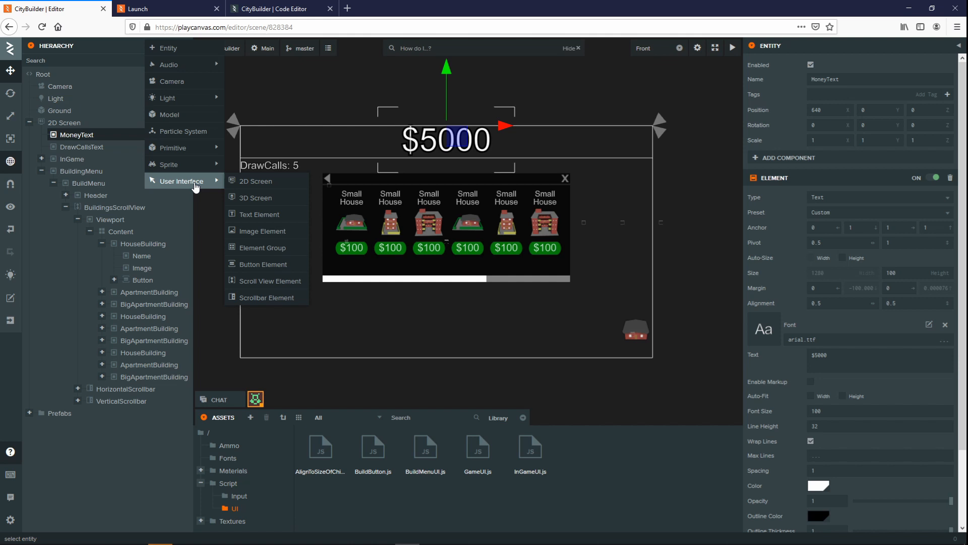
{"action": "mouse_move", "coordinate": [265, 214]}
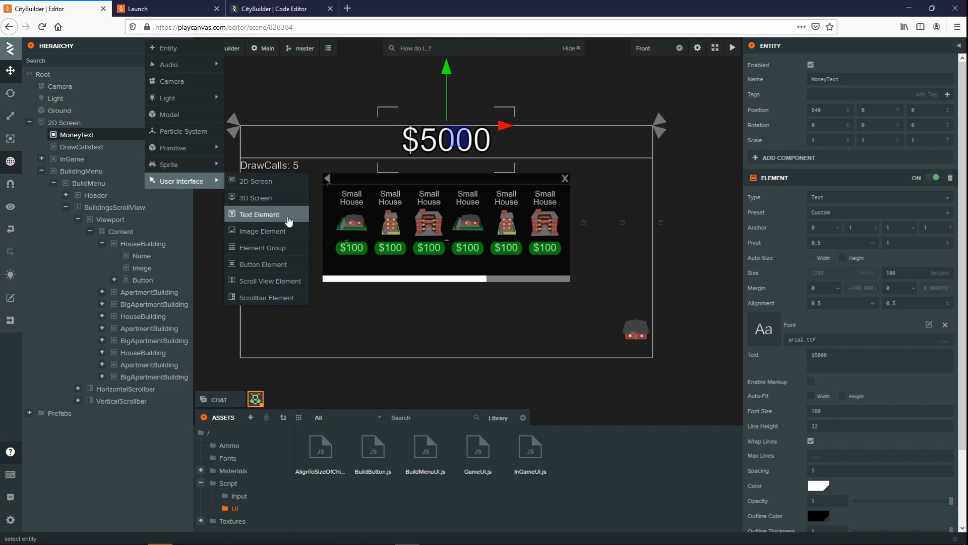
{"action": "mouse_move", "coordinate": [297, 250]}
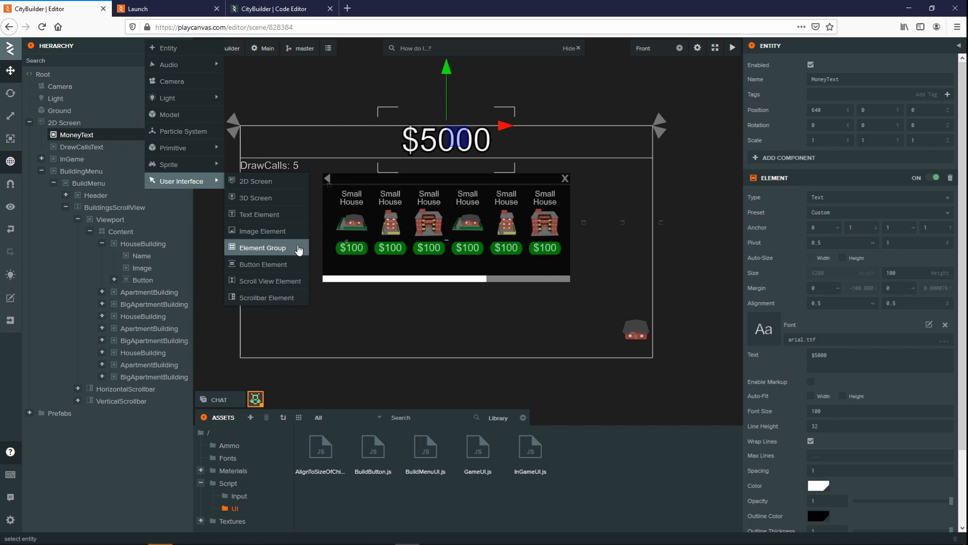
{"action": "mouse_move", "coordinate": [297, 264]}
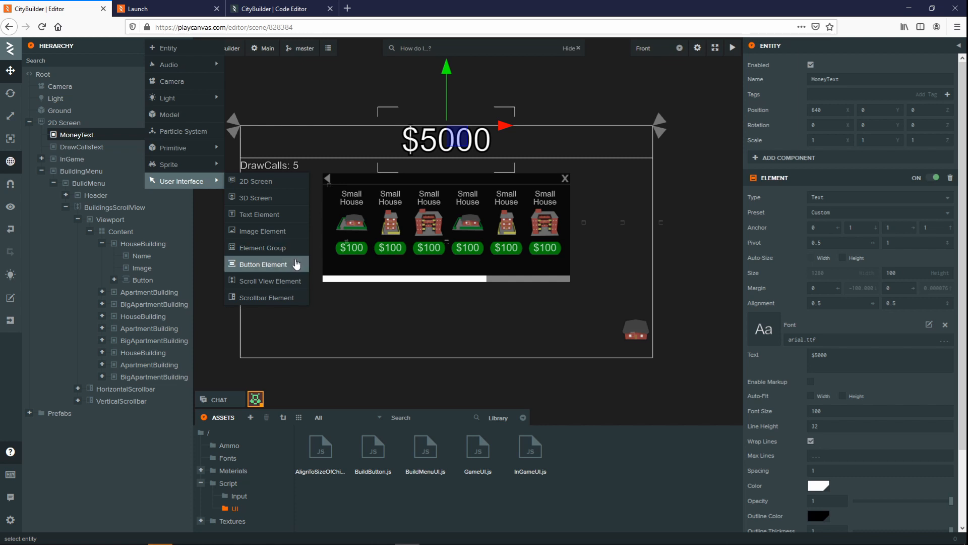
{"action": "mouse_move", "coordinate": [266, 281]}
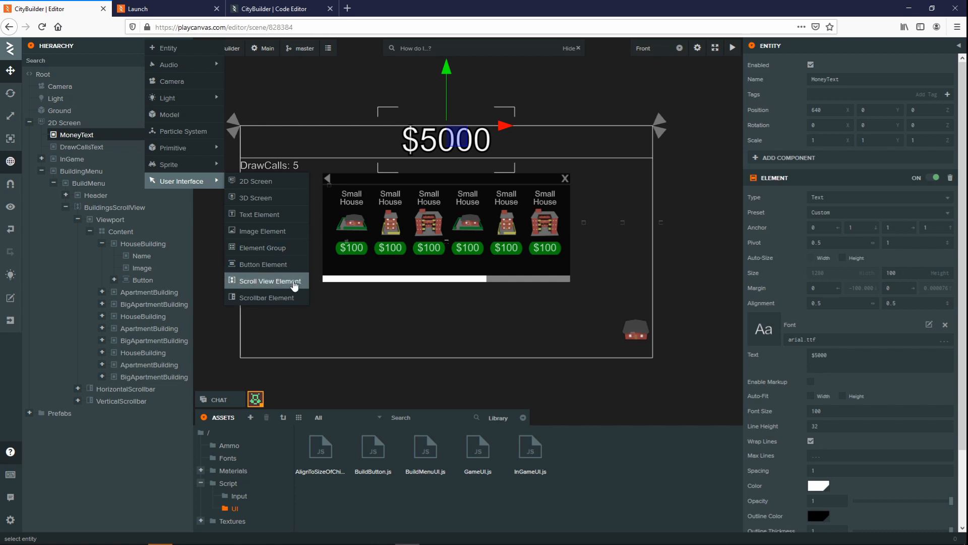
{"action": "mouse_move", "coordinate": [190, 187]}
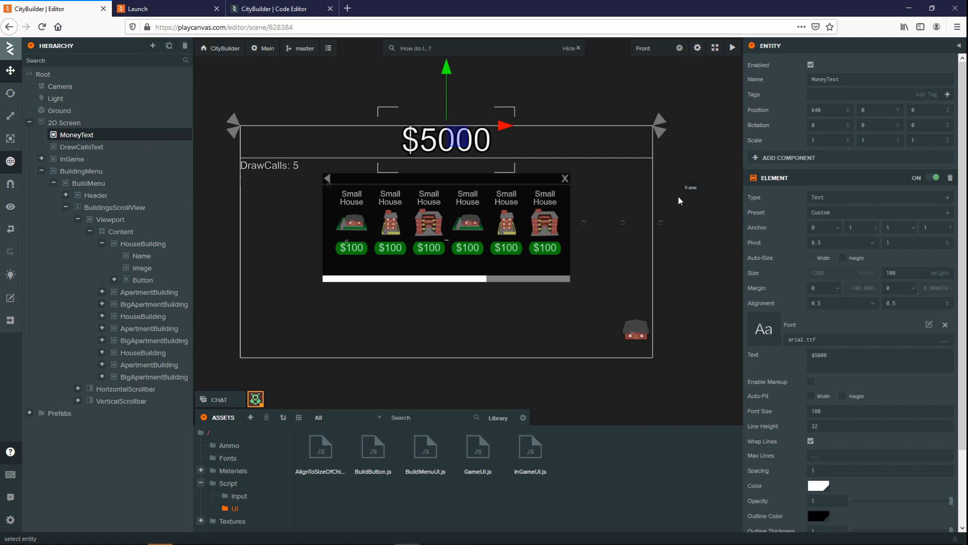
{"action": "mouse_move", "coordinate": [791, 156]}
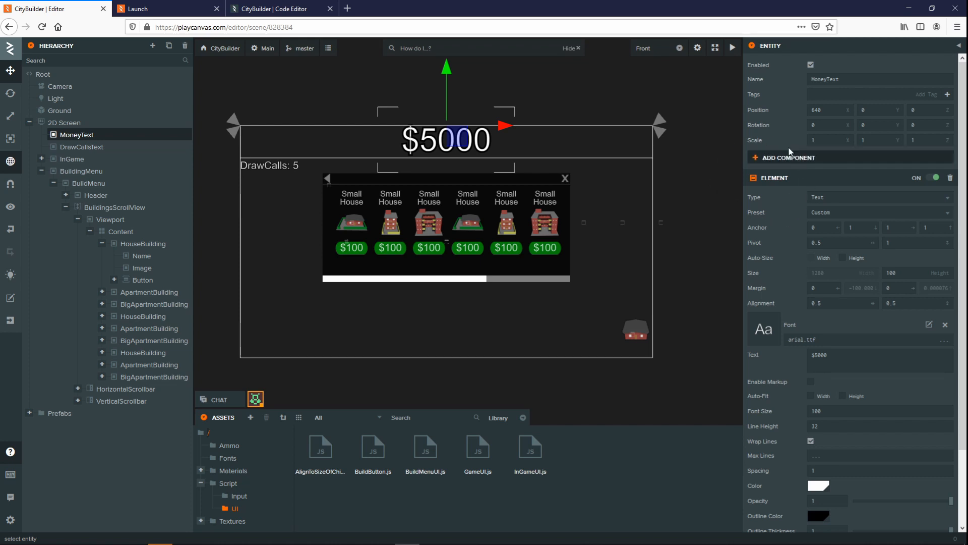
{"action": "mouse_move", "coordinate": [734, 212]}
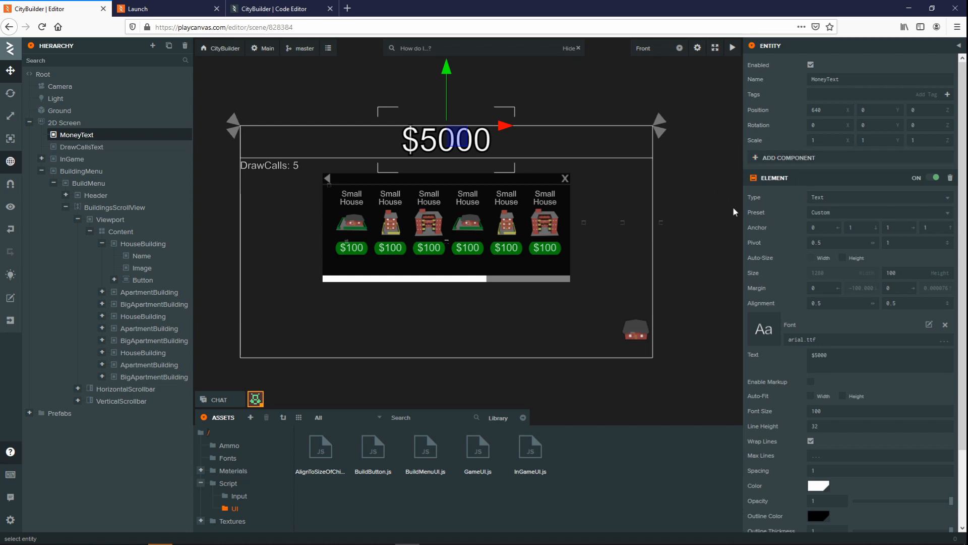
Step: Edit MoneyText's Element anchor to 0, 1, 1, 1 along the top edge
{"action": "left_click", "coordinate": [880, 196]}
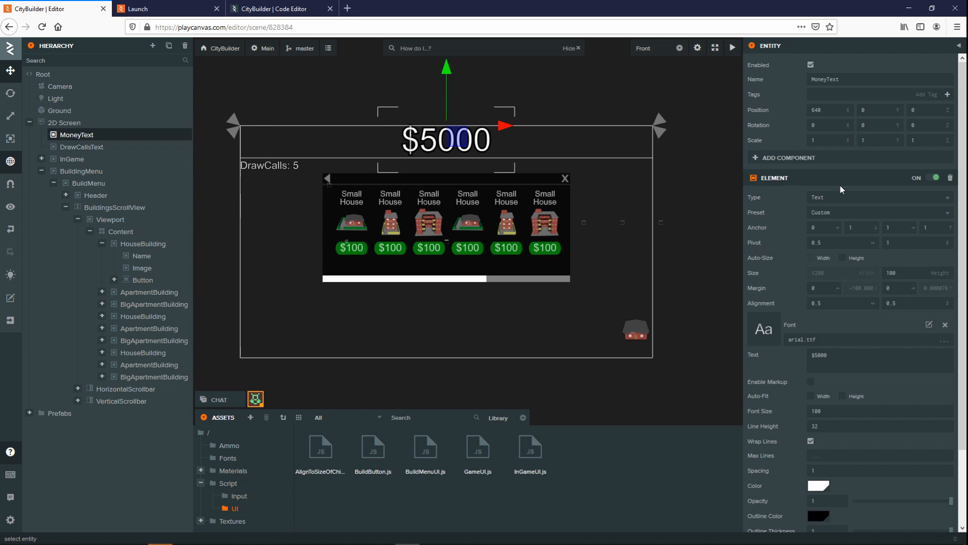
{"action": "mouse_move", "coordinate": [842, 190]}
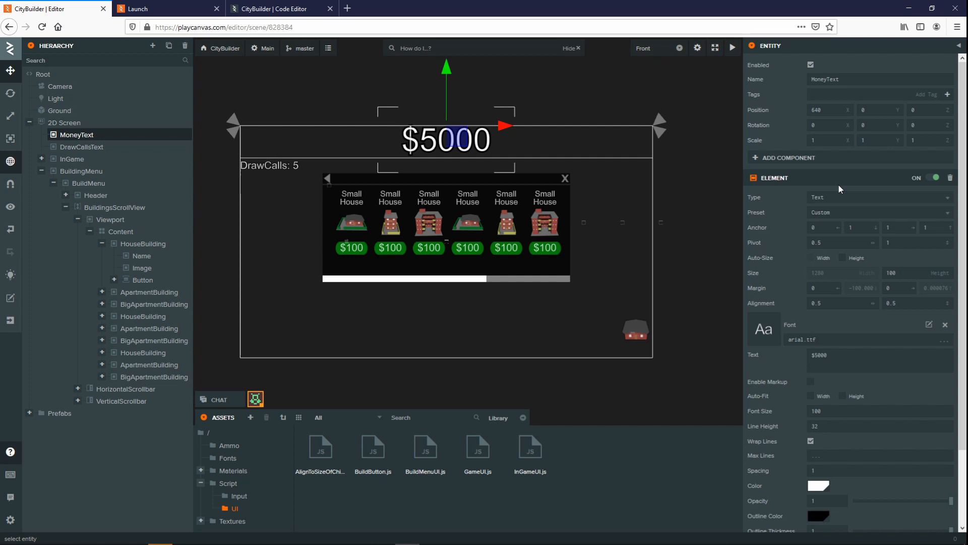
{"action": "mouse_move", "coordinate": [783, 167]}
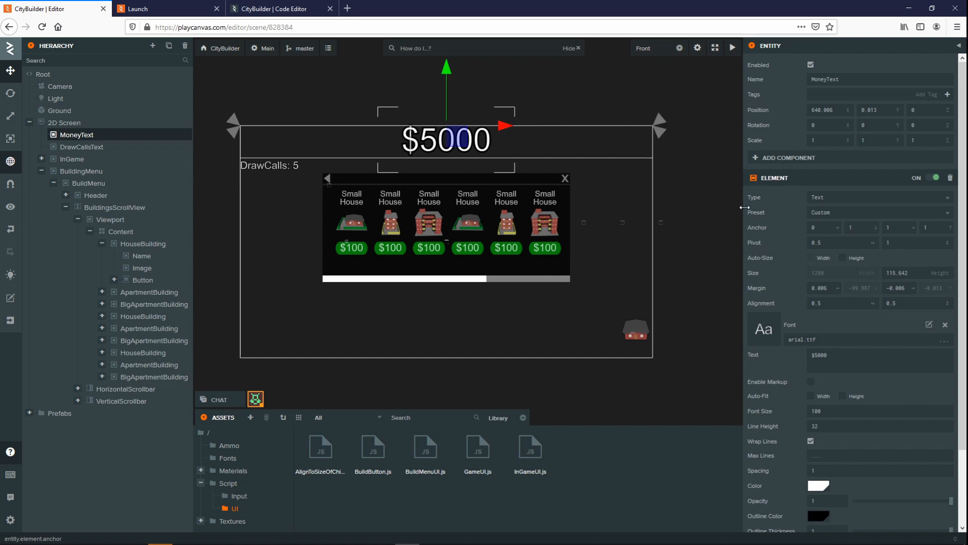
{"action": "mouse_move", "coordinate": [788, 220]}
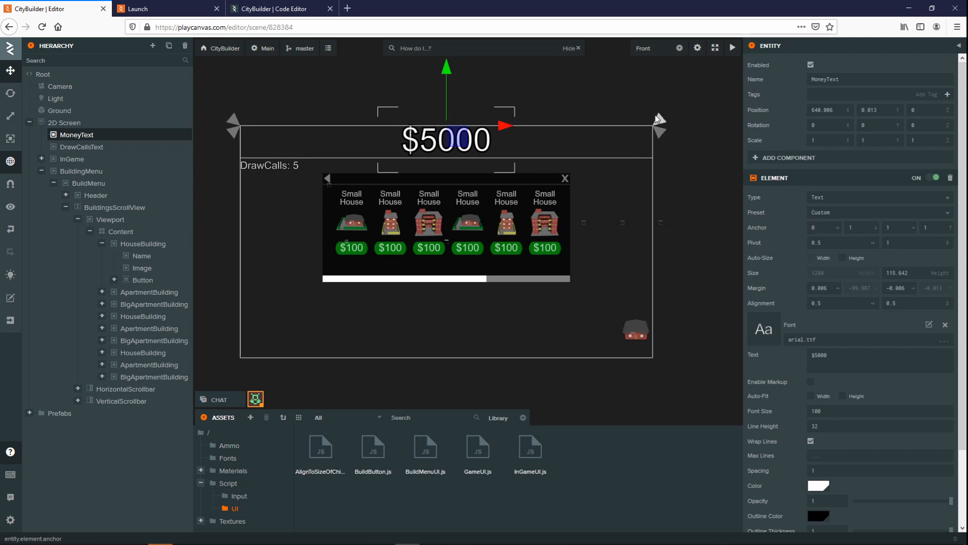
{"action": "mouse_move", "coordinate": [259, 168]}
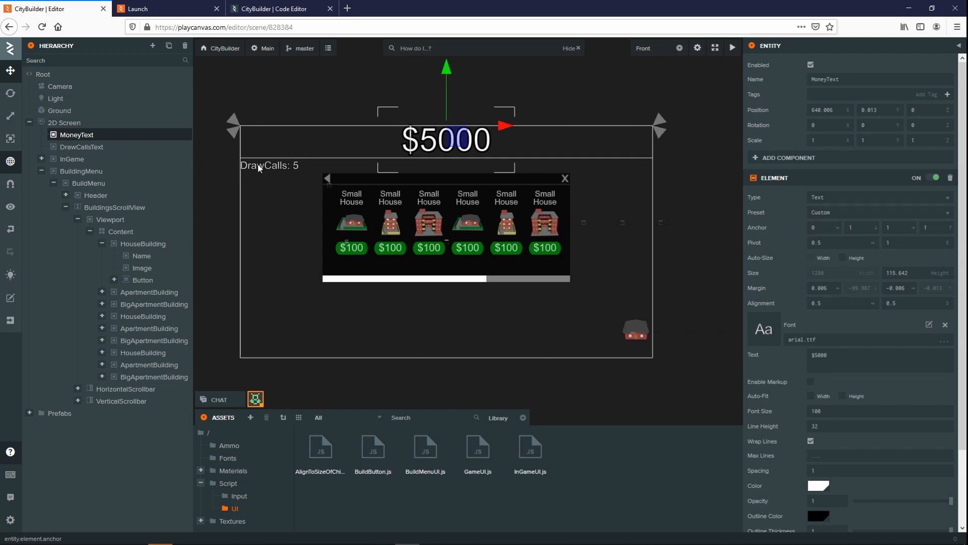
{"action": "mouse_move", "coordinate": [491, 130]}
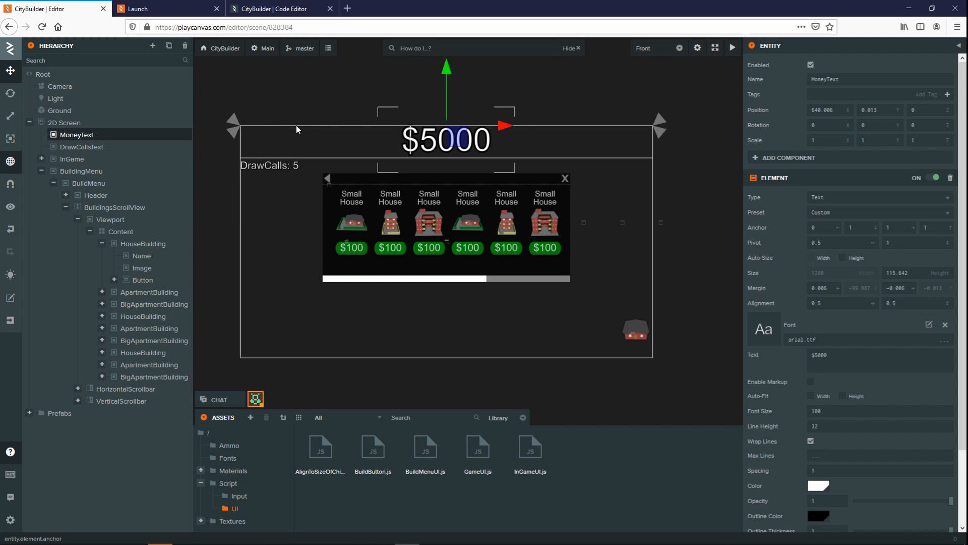
{"action": "mouse_move", "coordinate": [658, 134]}
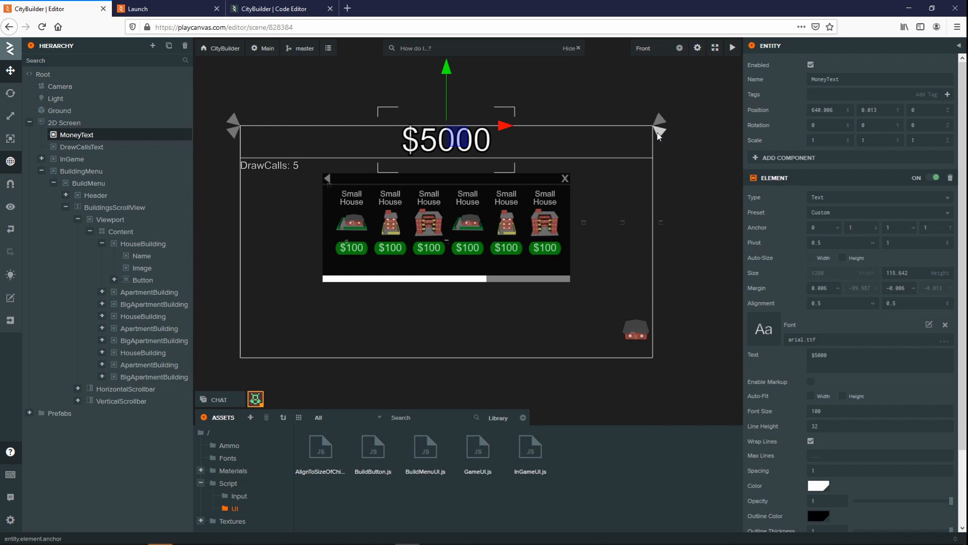
{"action": "mouse_move", "coordinate": [653, 133]}
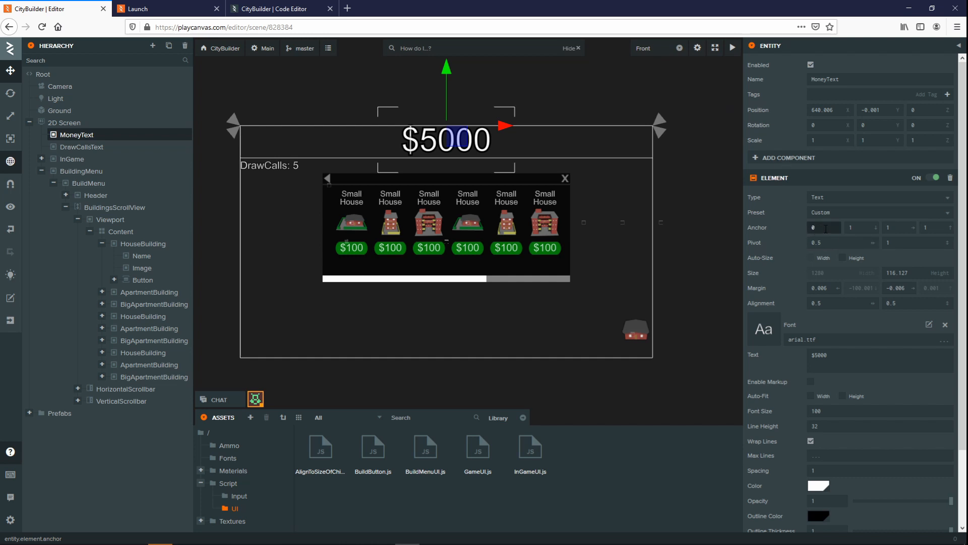
Step: Finish the anchor edits and toggle Auto-Size Height so MoneyText fits its text
{"action": "left_click", "coordinate": [934, 227]}
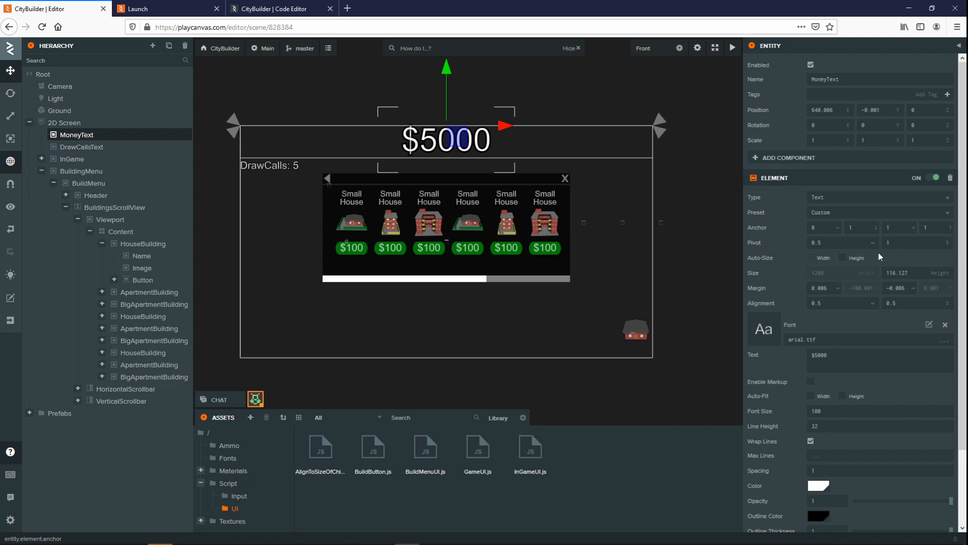
{"action": "left_click", "coordinate": [841, 257]}
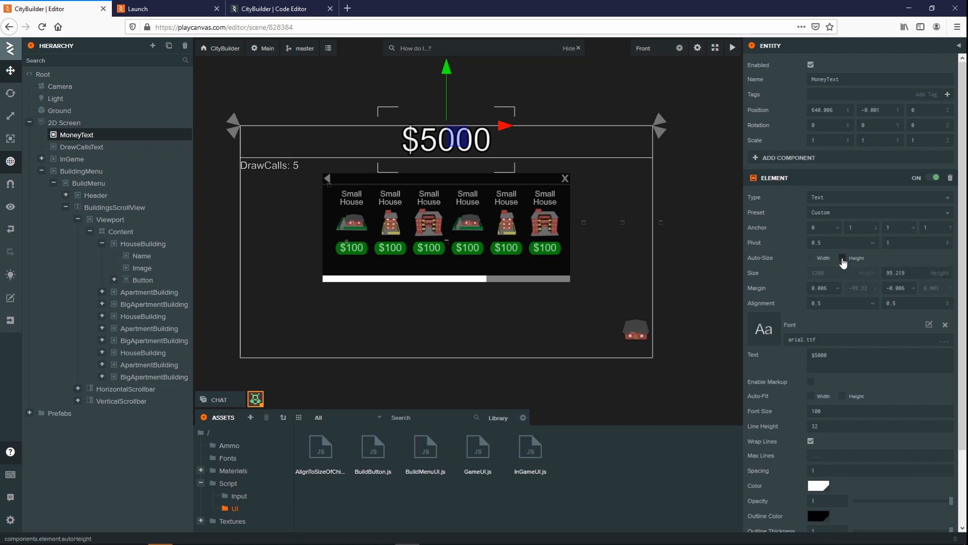
{"action": "mouse_move", "coordinate": [868, 264]}
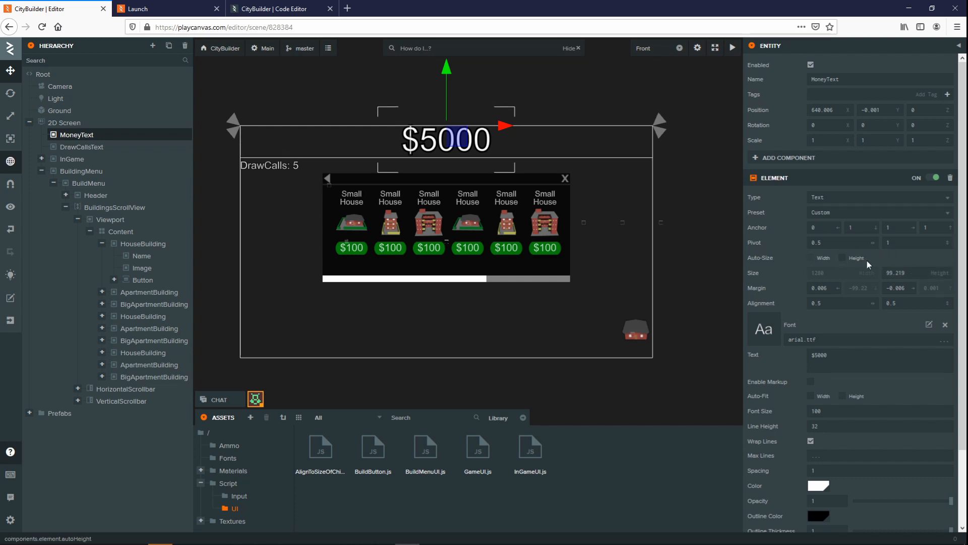
{"action": "left_click", "coordinate": [898, 272]}
{"action": "type", "text": "50"}
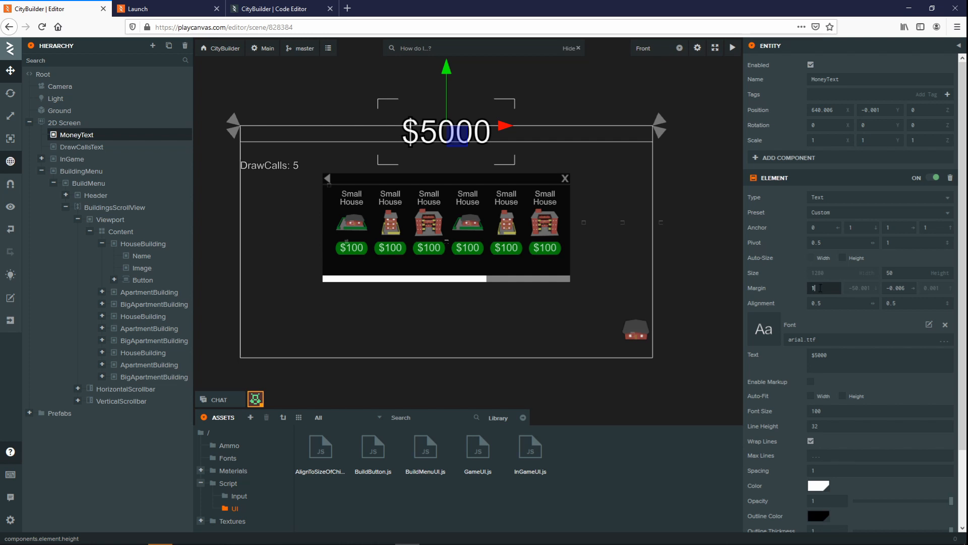
Step: Set MoneyText height to 50, zero the side margins, and check text alignment
{"action": "type", "text": "100"}
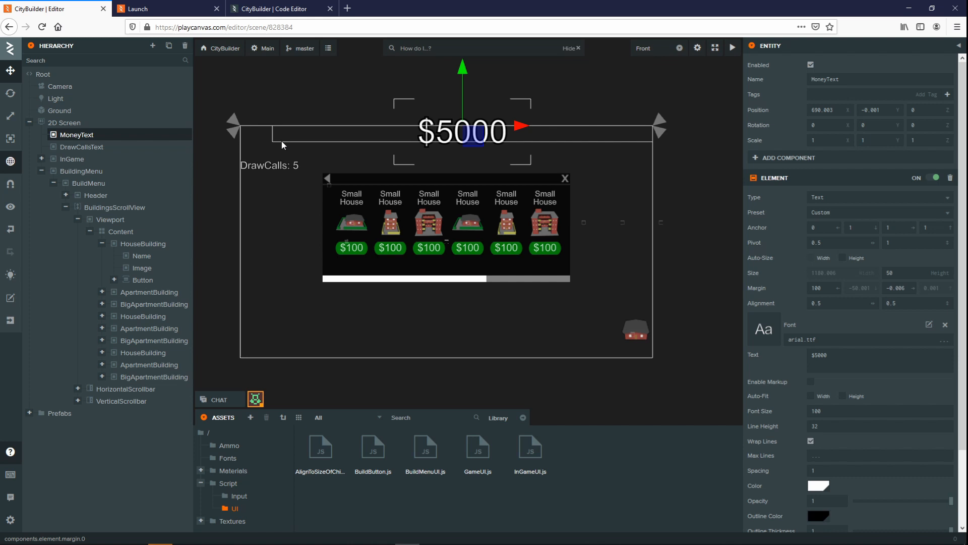
{"action": "mouse_move", "coordinate": [776, 293]}
{"action": "type", "text": "0"}
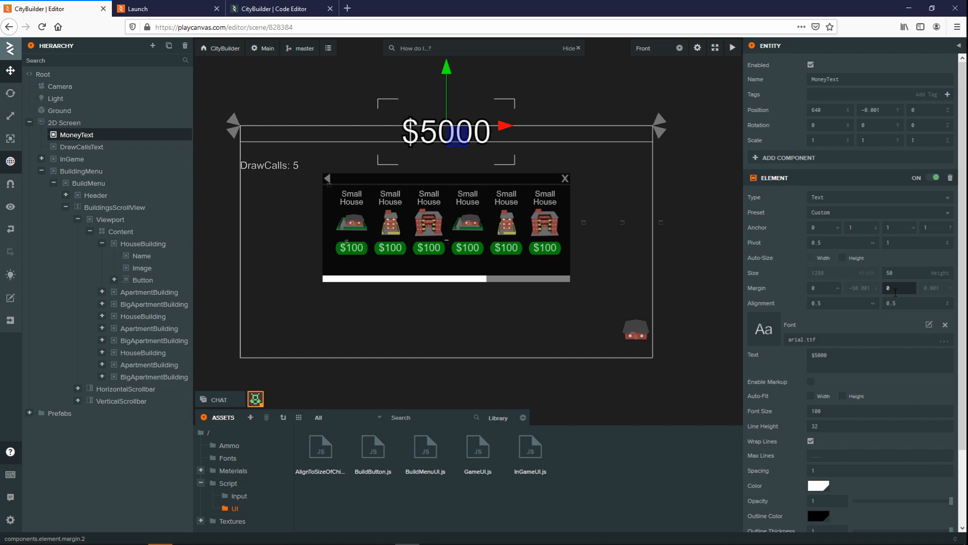
{"action": "left_click", "coordinate": [897, 288]}
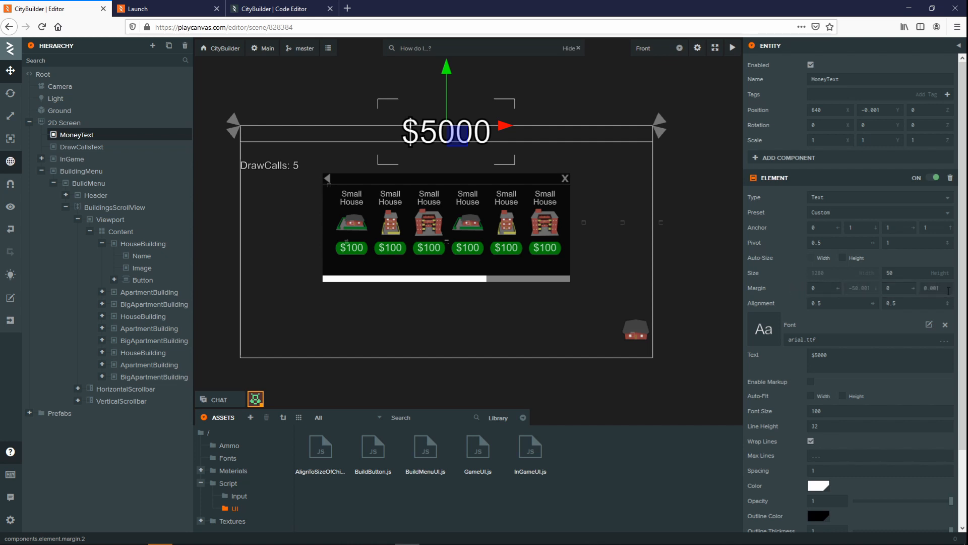
{"action": "left_click", "coordinate": [896, 288]}
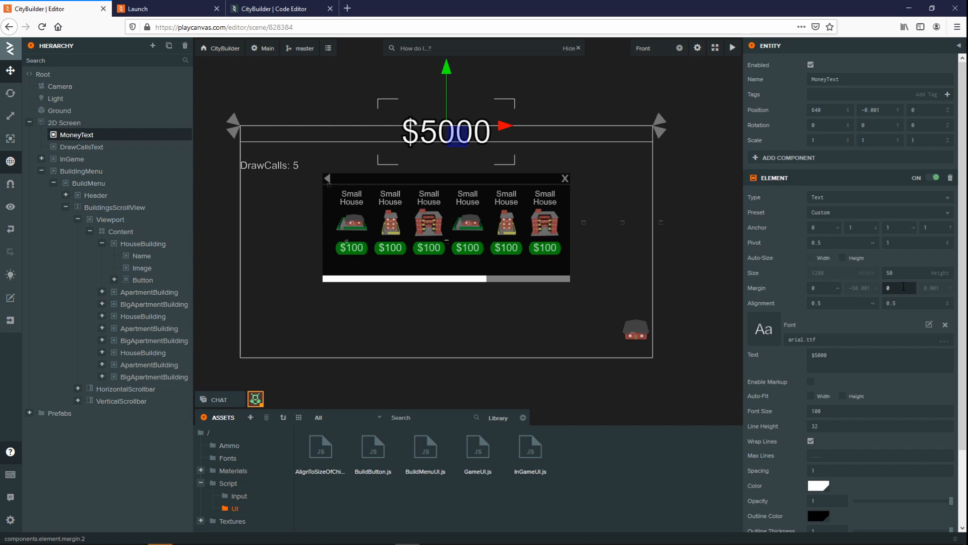
{"action": "left_click", "coordinate": [836, 303]}
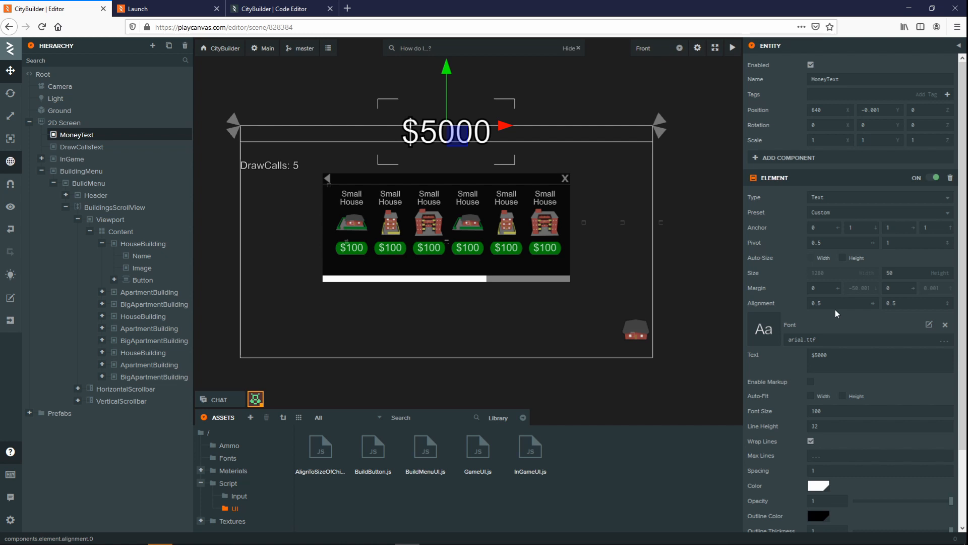
{"action": "left_click", "coordinate": [917, 302]}
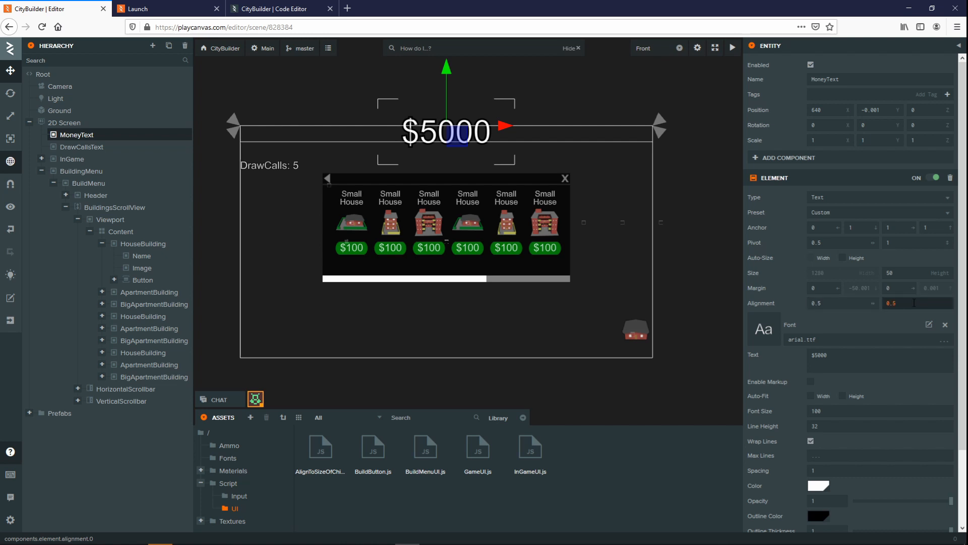
{"action": "left_click", "coordinate": [916, 302]}
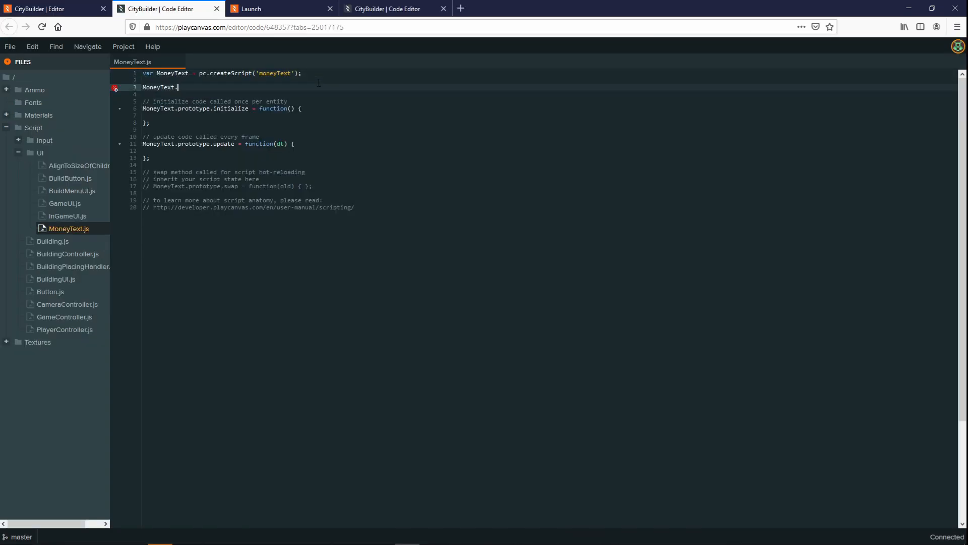
Step: In MoneyText.js add a 'text' entity attribute and set its text to Game.instance.money
{"action": "type", "text": "attributes.add(\"\")"}
{"action": "type", "text": "type:"}
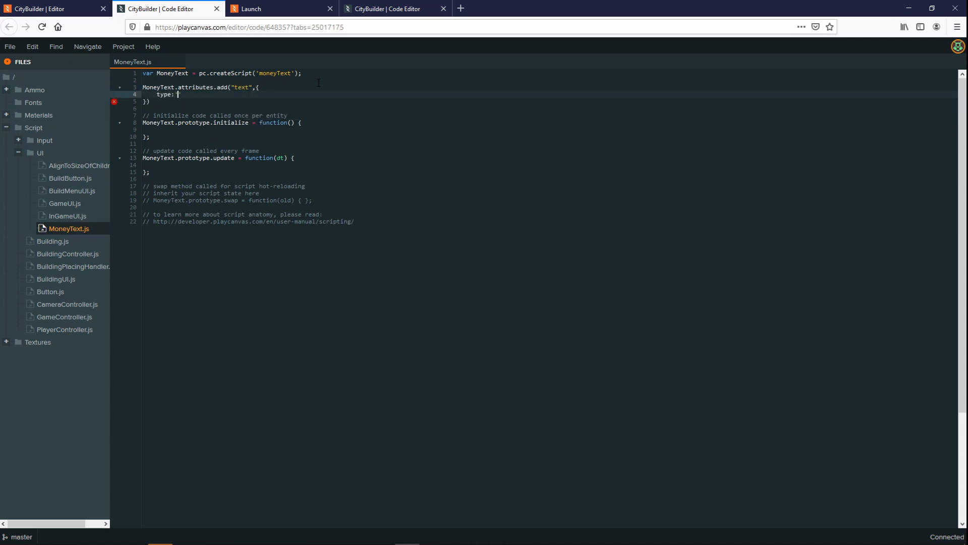
{"action": "type", "text": "'entity'"}
{"action": "left_click", "coordinate": [548, 164]}
{"action": "type", "text": "this.text.element.text"}
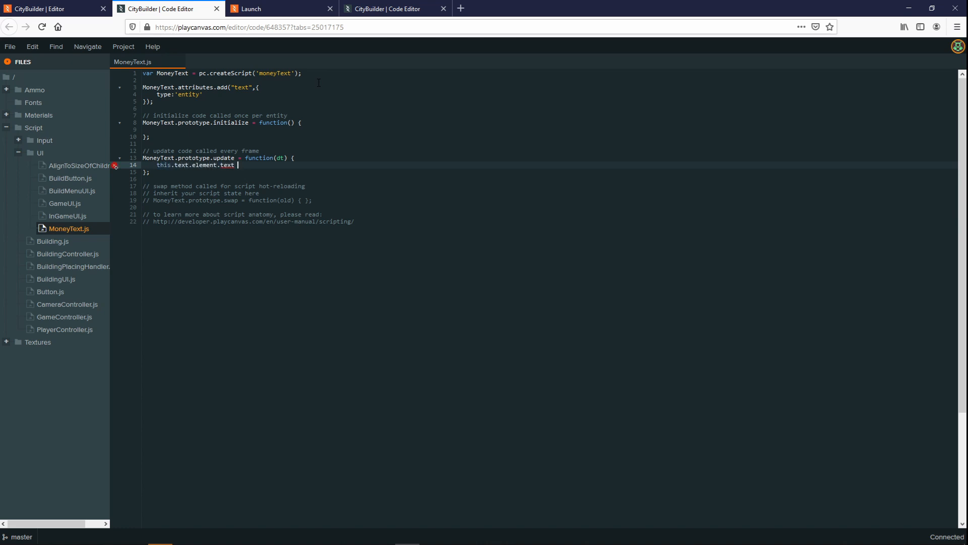
{"action": "type", "text": "Game.instance.money;"}
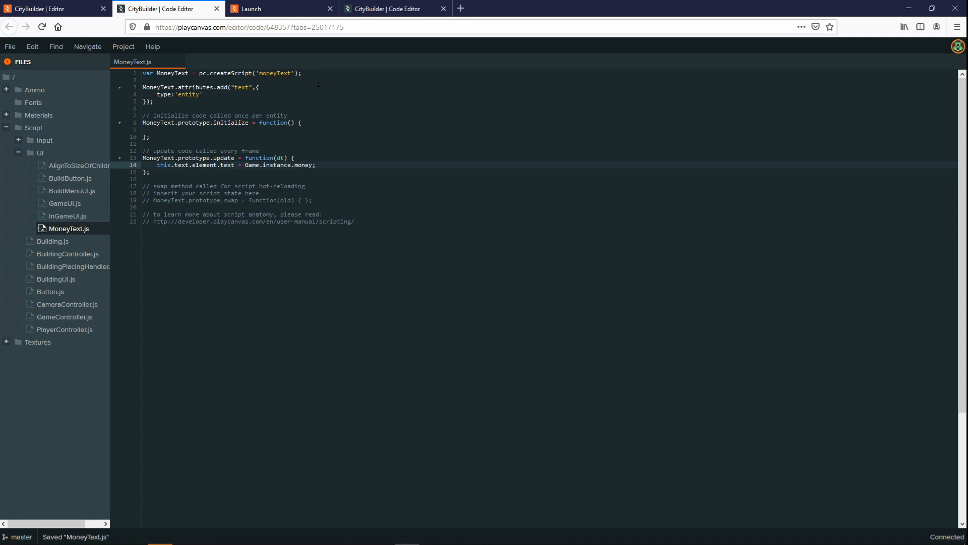
{"action": "left_click", "coordinate": [281, 8]}
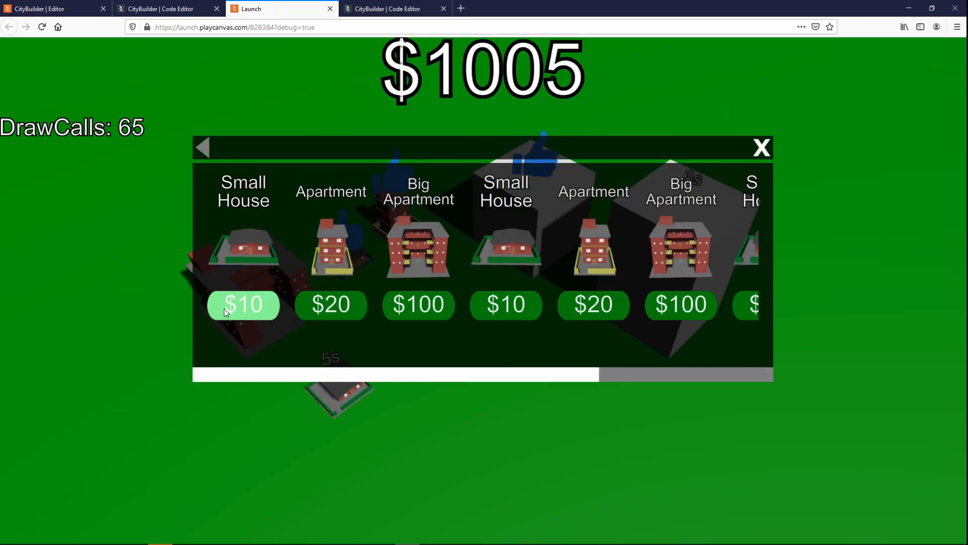
Step: Buy three $10 Small Houses, watching the money counter drop to $955
{"action": "left_click", "coordinate": [243, 303]}
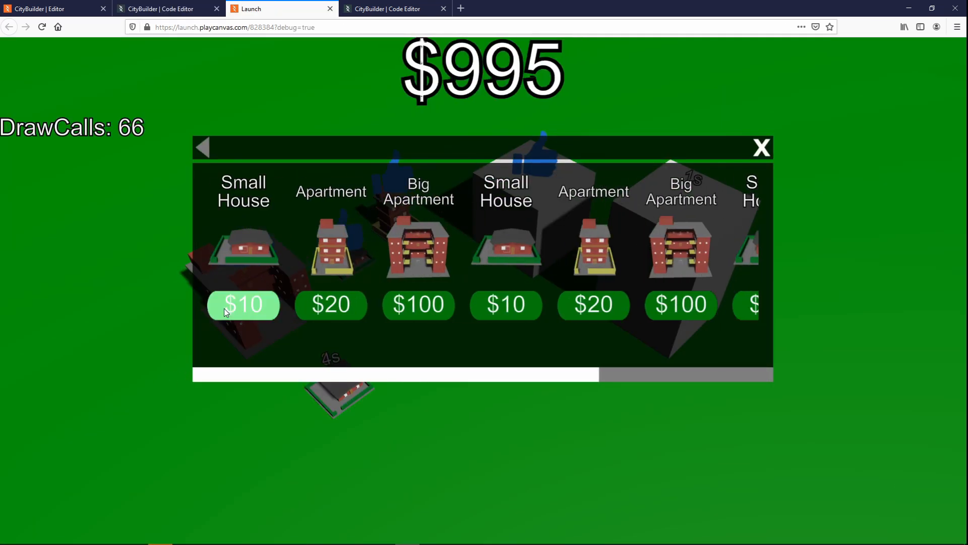
{"action": "left_click", "coordinate": [243, 305]}
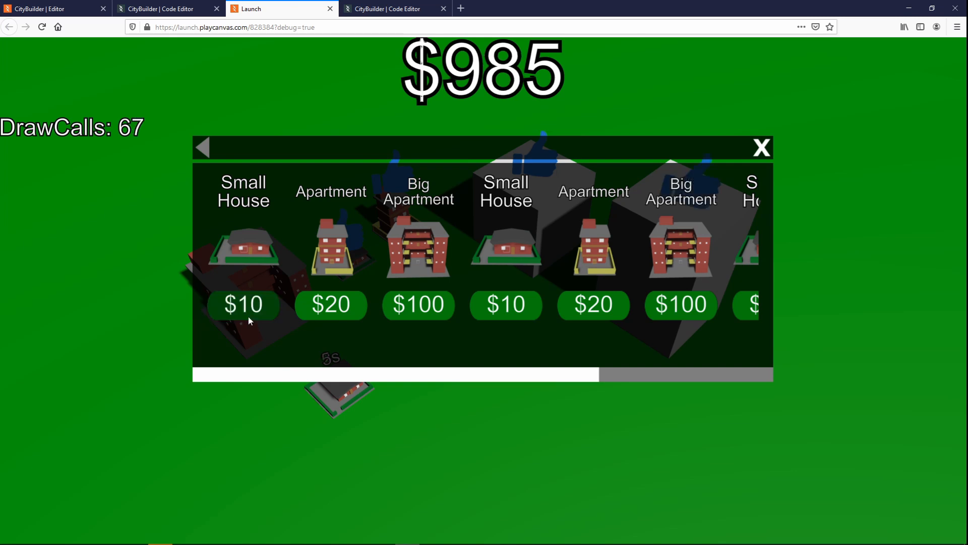
{"action": "left_click", "coordinate": [242, 303]}
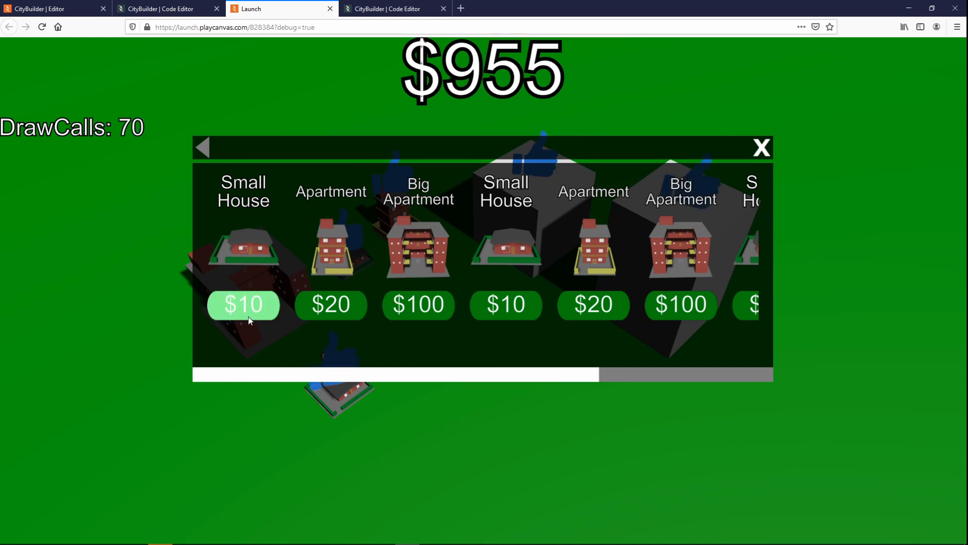
{"action": "left_click", "coordinate": [52, 9]}
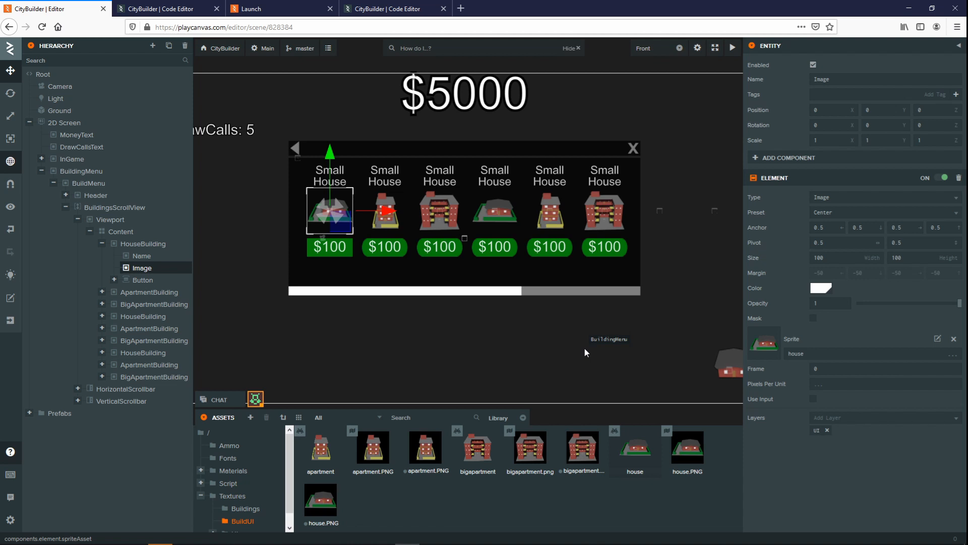
{"action": "mouse_move", "coordinate": [809, 233]}
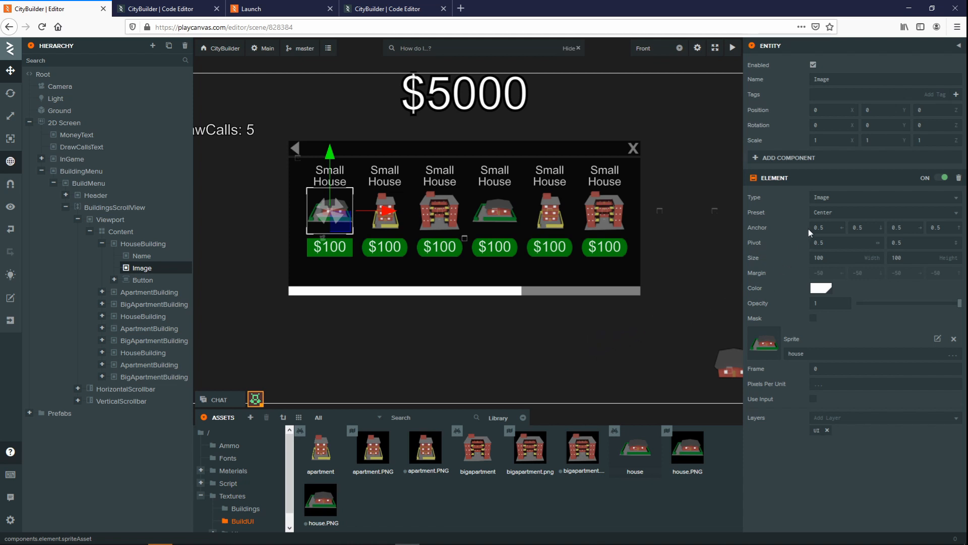
{"action": "mouse_move", "coordinate": [759, 216]}
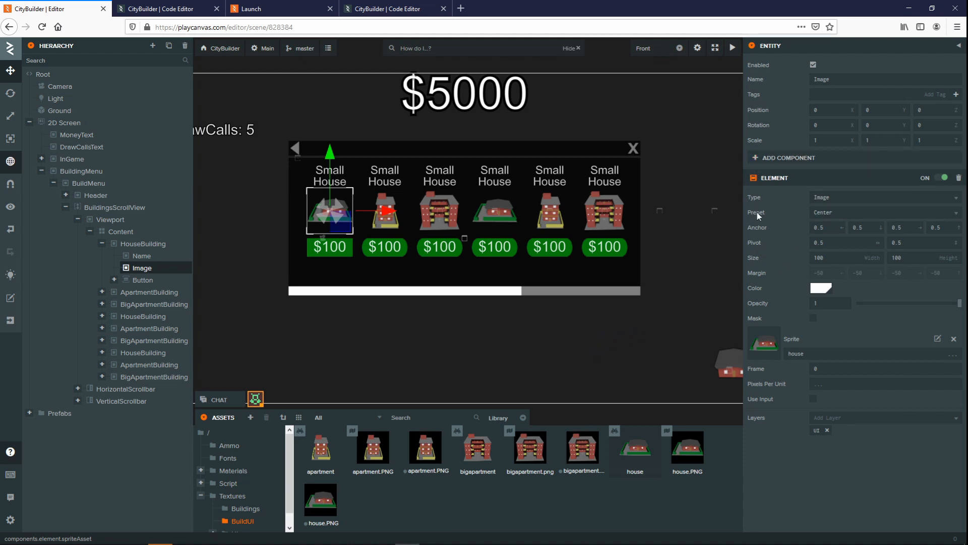
{"action": "mouse_move", "coordinate": [805, 289]}
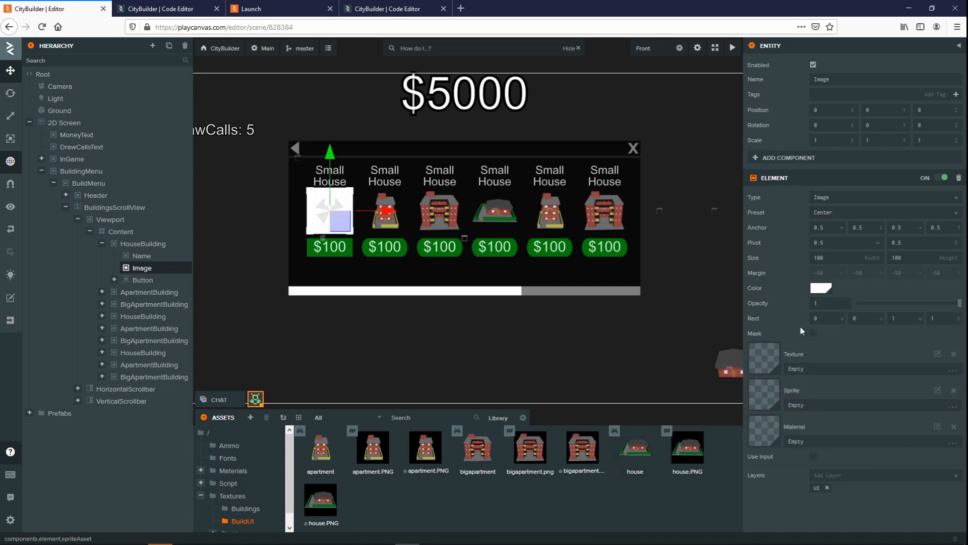
{"action": "mouse_move", "coordinate": [764, 362]}
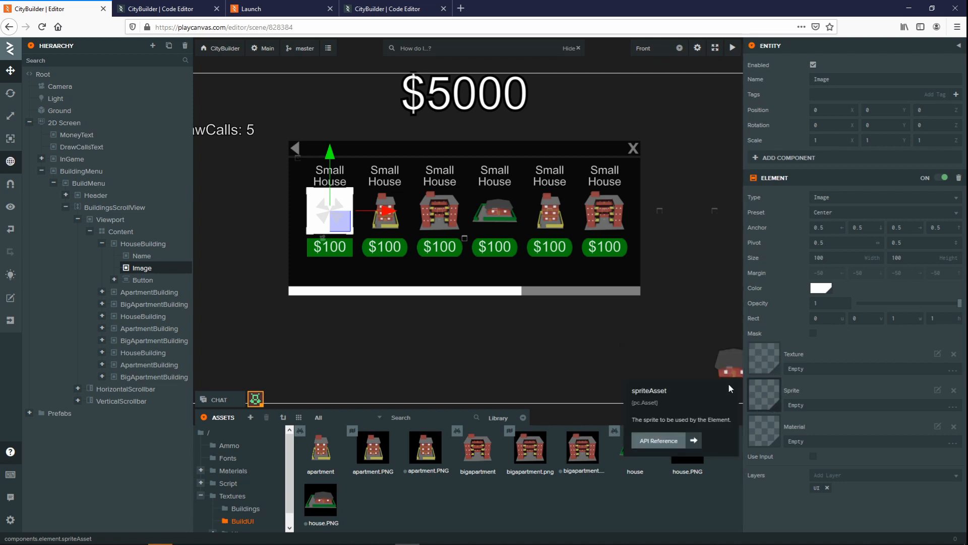
{"action": "mouse_move", "coordinate": [757, 360]}
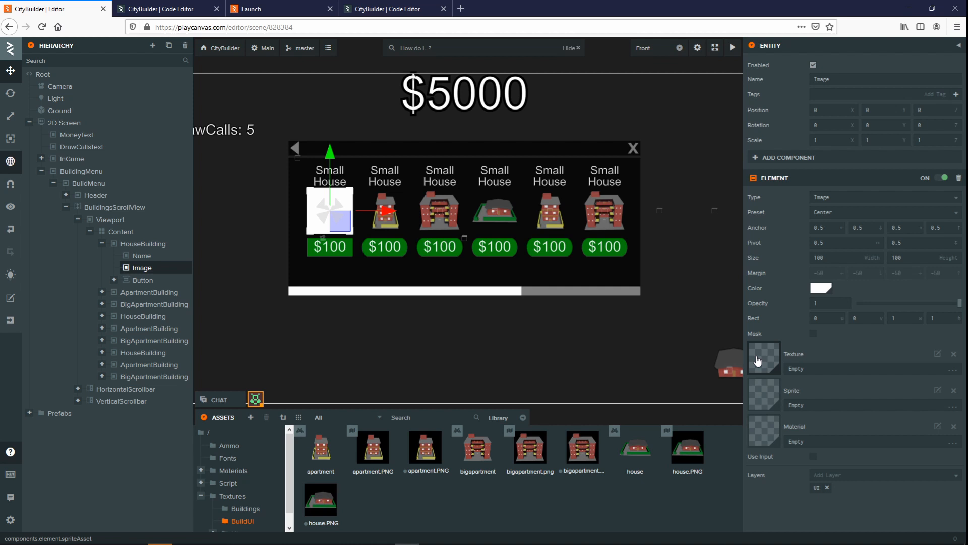
{"action": "mouse_move", "coordinate": [425, 449]}
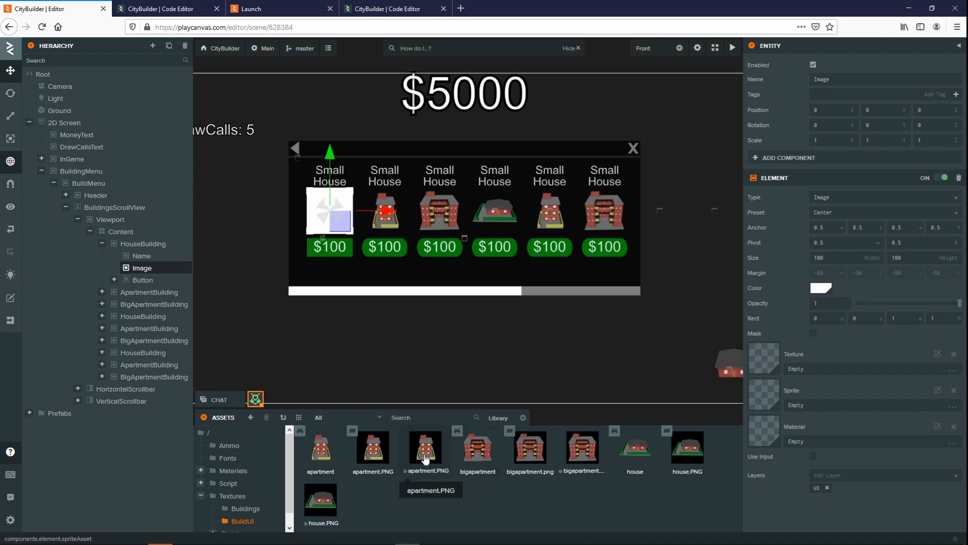
{"action": "mouse_move", "coordinate": [328, 512]}
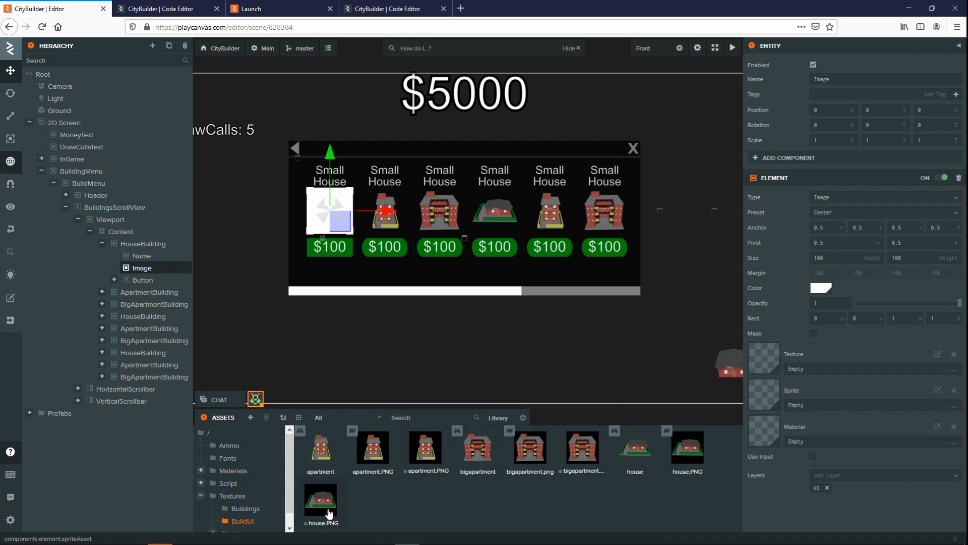
{"action": "mouse_move", "coordinate": [580, 446]}
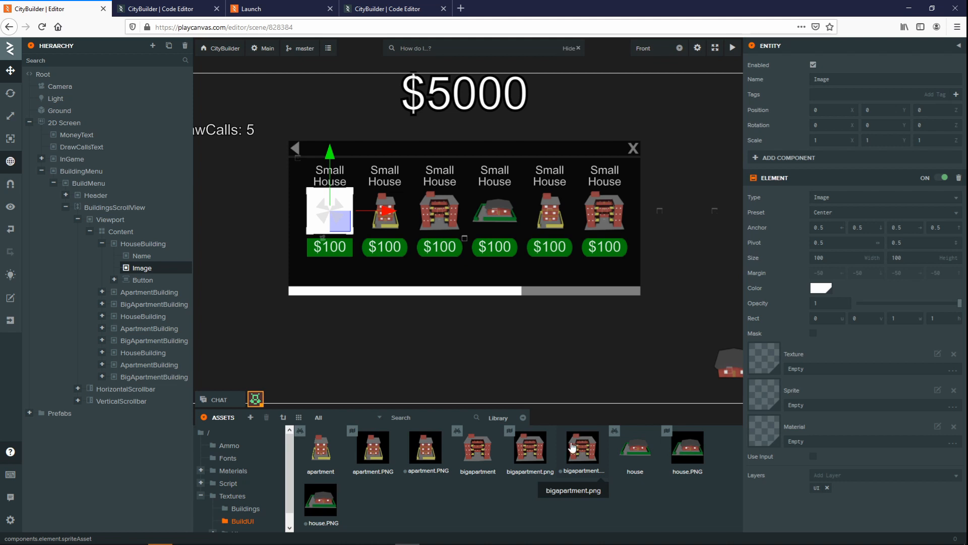
{"action": "mouse_move", "coordinate": [478, 445]}
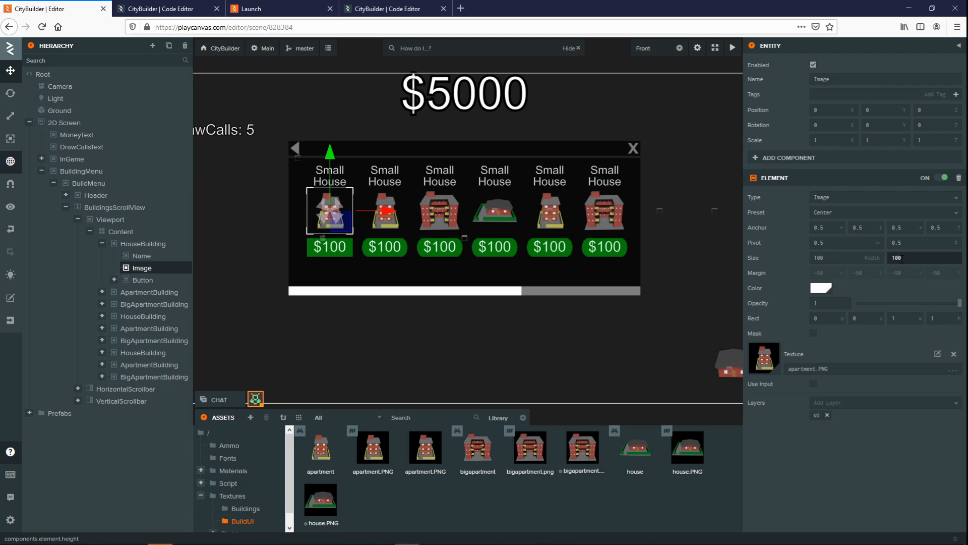
Step: Clear the Small House image's apartment texture and inspect the house.PNG texture atlas
{"action": "left_click", "coordinate": [953, 353]}
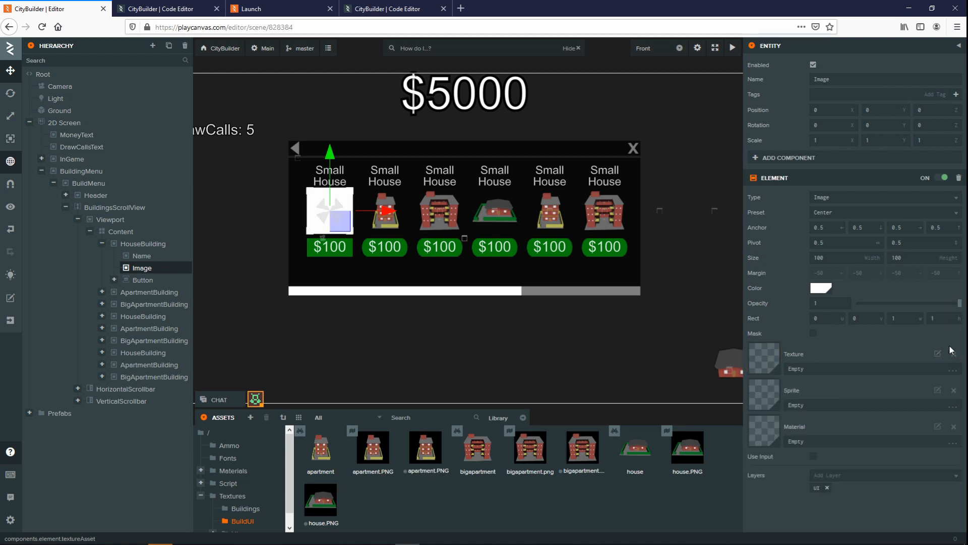
{"action": "mouse_move", "coordinate": [367, 410]}
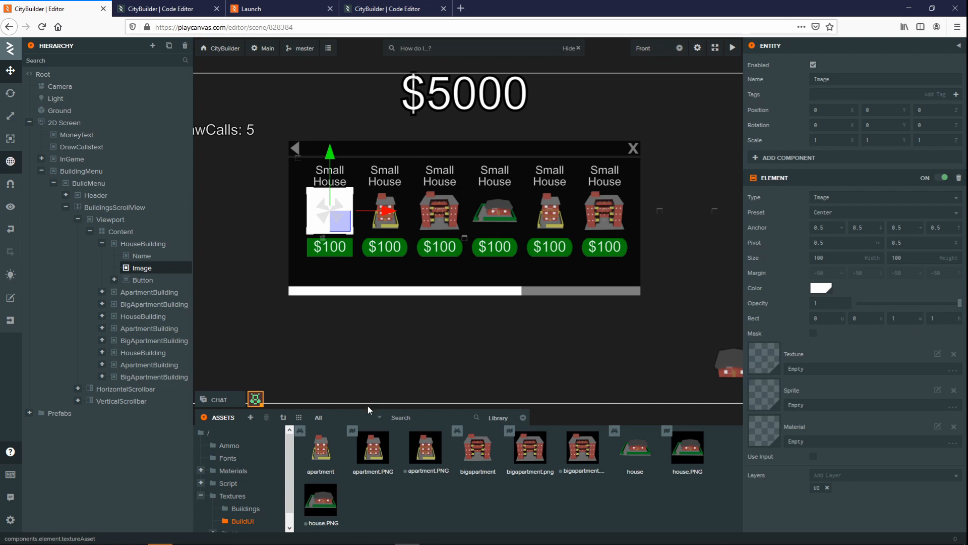
{"action": "right_click", "coordinate": [319, 500]}
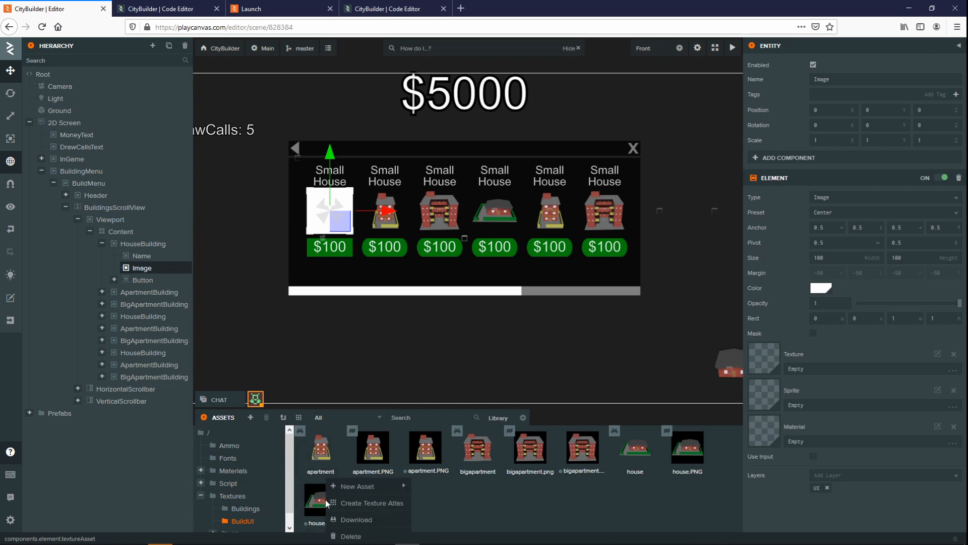
{"action": "mouse_move", "coordinate": [372, 502]}
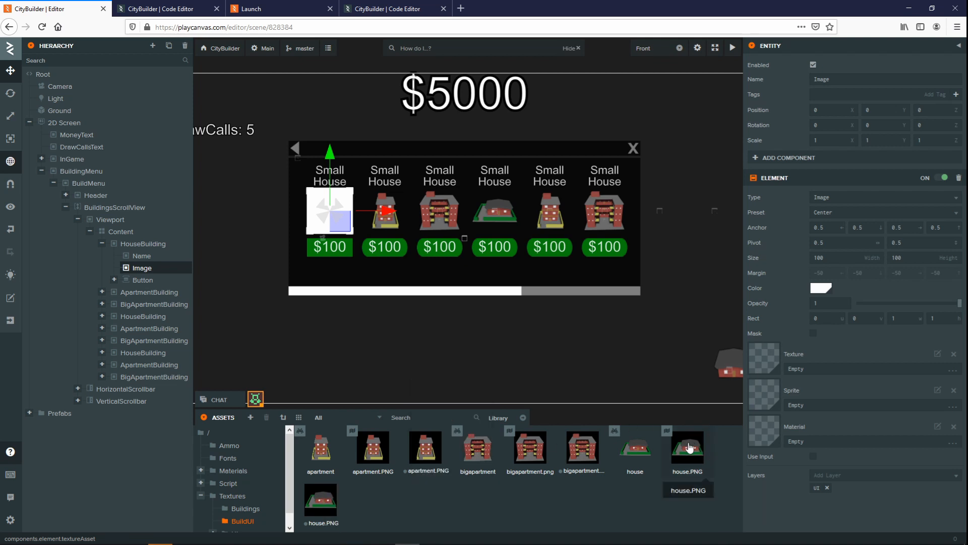
{"action": "left_click", "coordinate": [686, 446]}
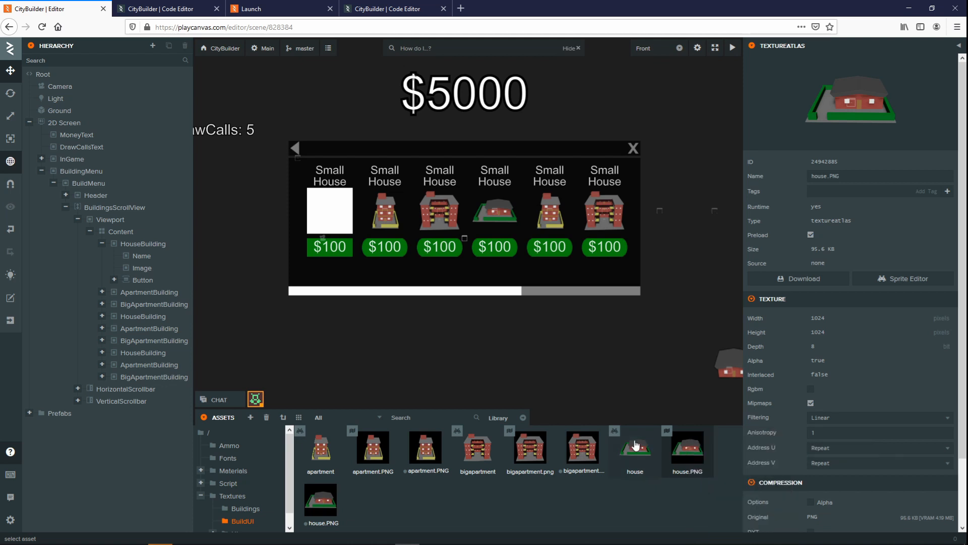
Step: Assign the house sprite to the Small House image and select its Button entity
{"action": "left_click", "coordinate": [634, 443]}
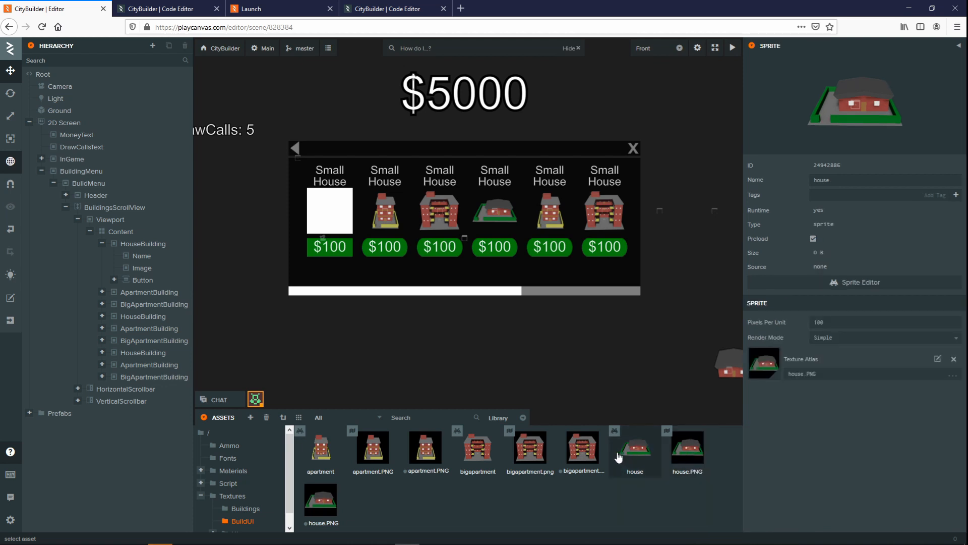
{"action": "mouse_move", "coordinate": [619, 446]}
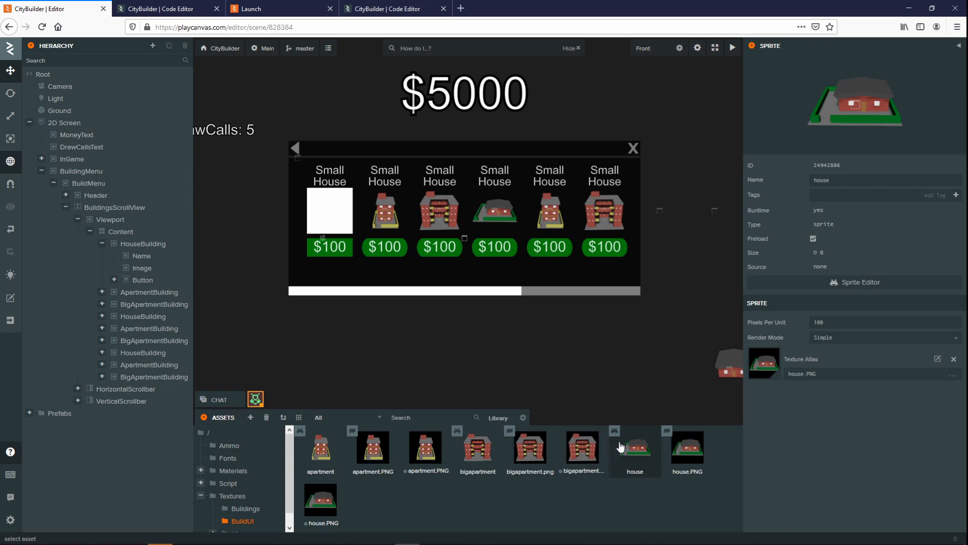
{"action": "left_click", "coordinate": [142, 267]}
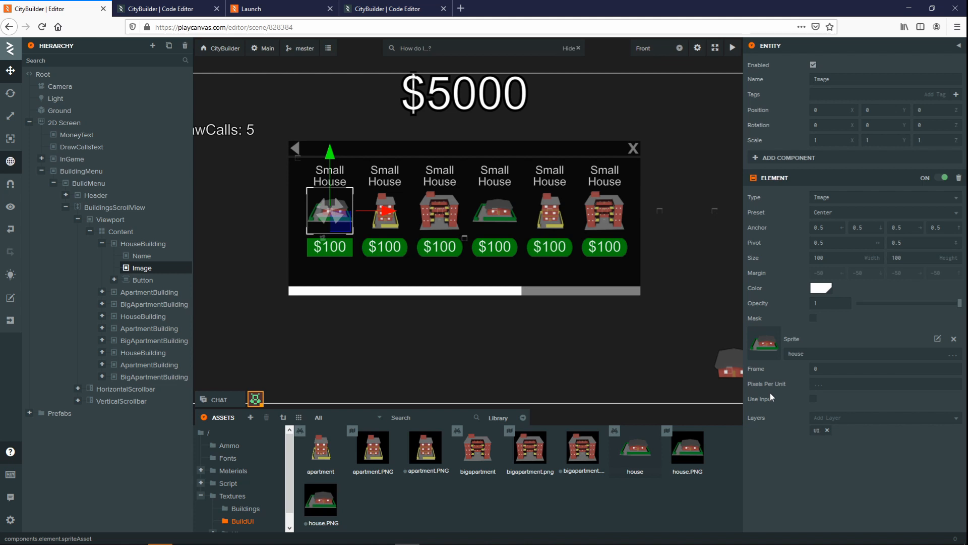
{"action": "left_click", "coordinate": [142, 280]}
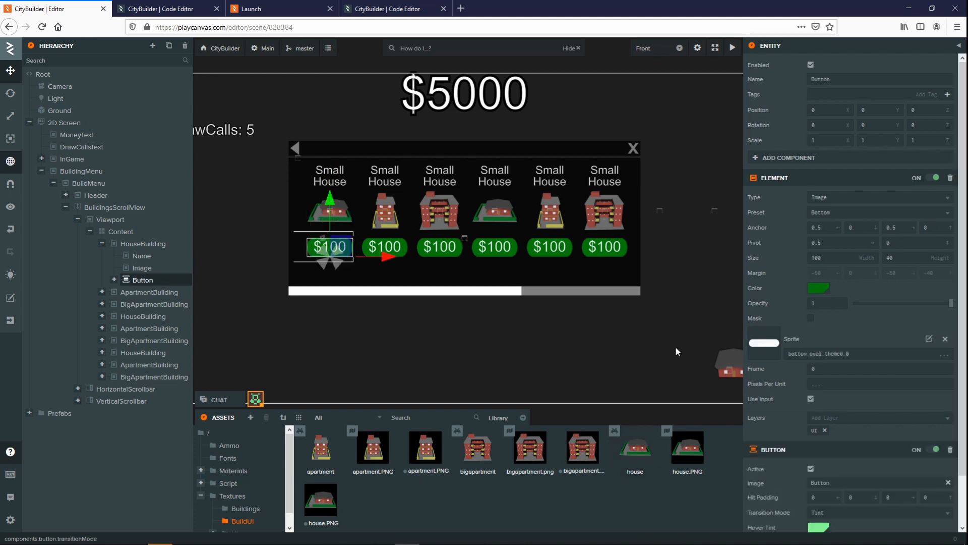
{"action": "mouse_move", "coordinate": [685, 351]}
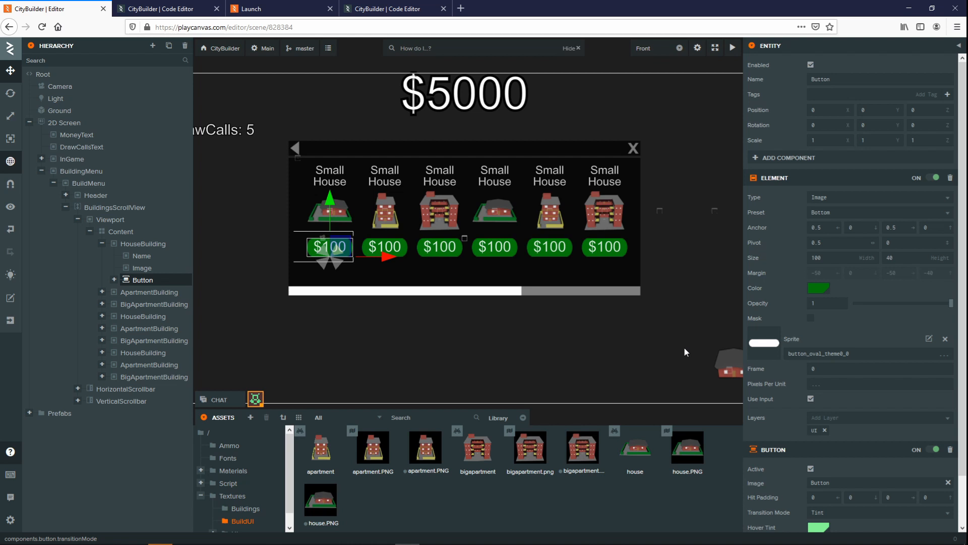
{"action": "mouse_move", "coordinate": [694, 338]}
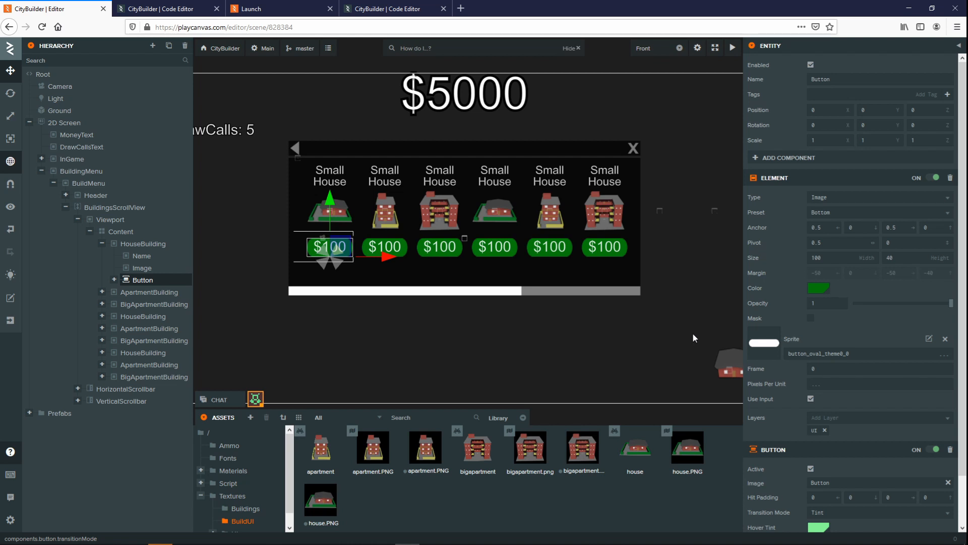
{"action": "mouse_move", "coordinate": [832, 207]}
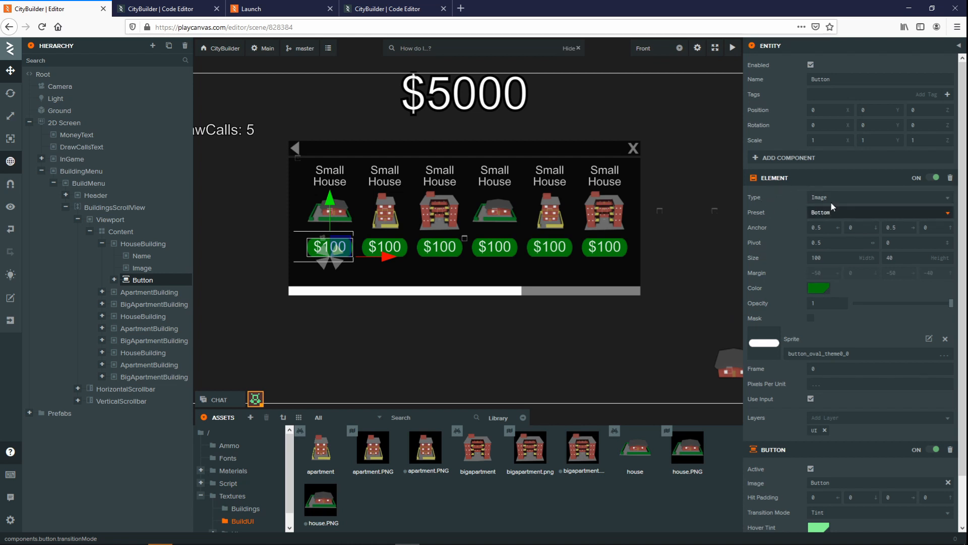
{"action": "mouse_move", "coordinate": [770, 322]}
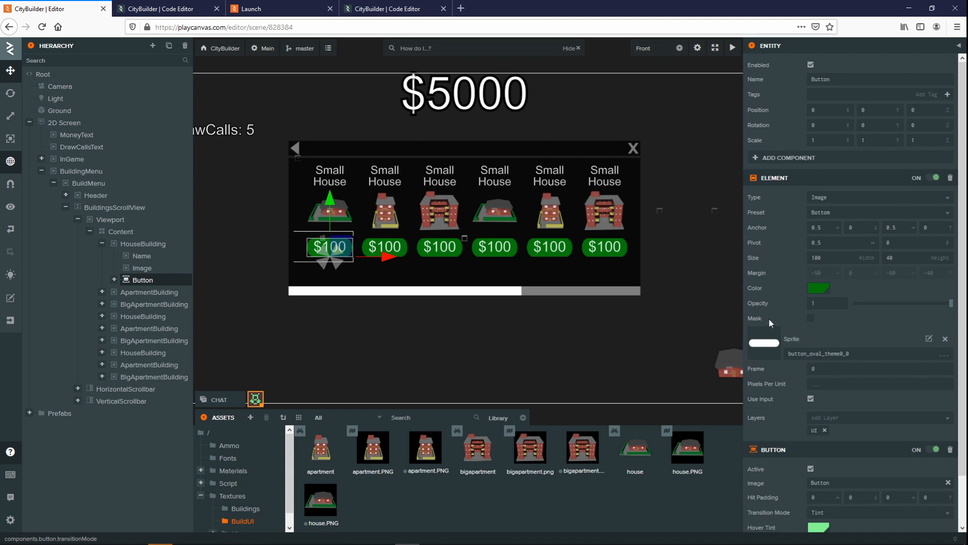
{"action": "mouse_move", "coordinate": [743, 364]}
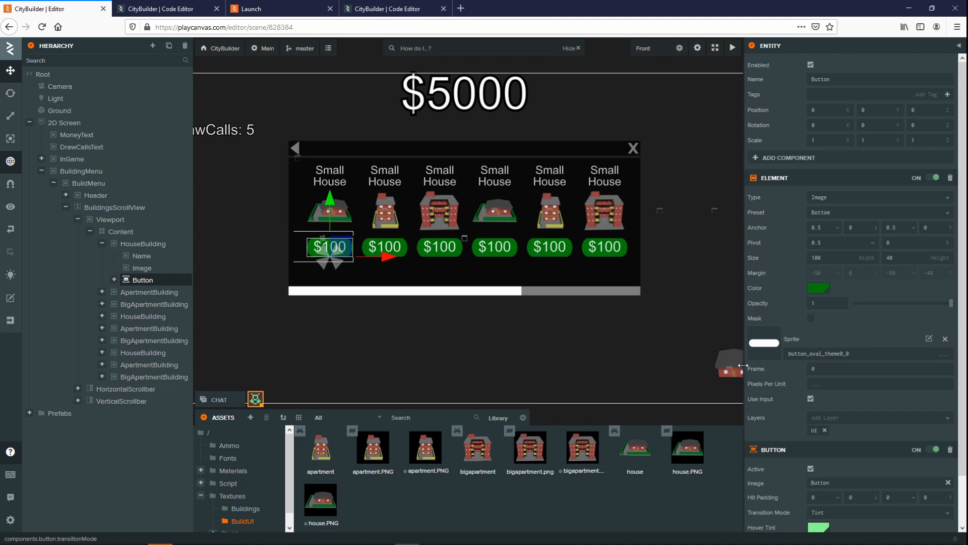
{"action": "mouse_move", "coordinate": [761, 398]}
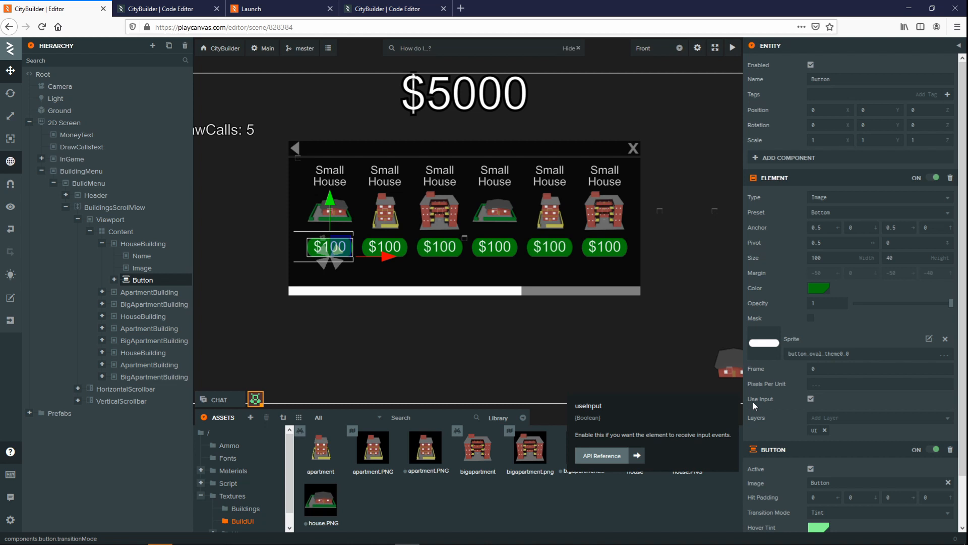
{"action": "scroll", "scroll_direction": "down", "scroll_amount": 3}
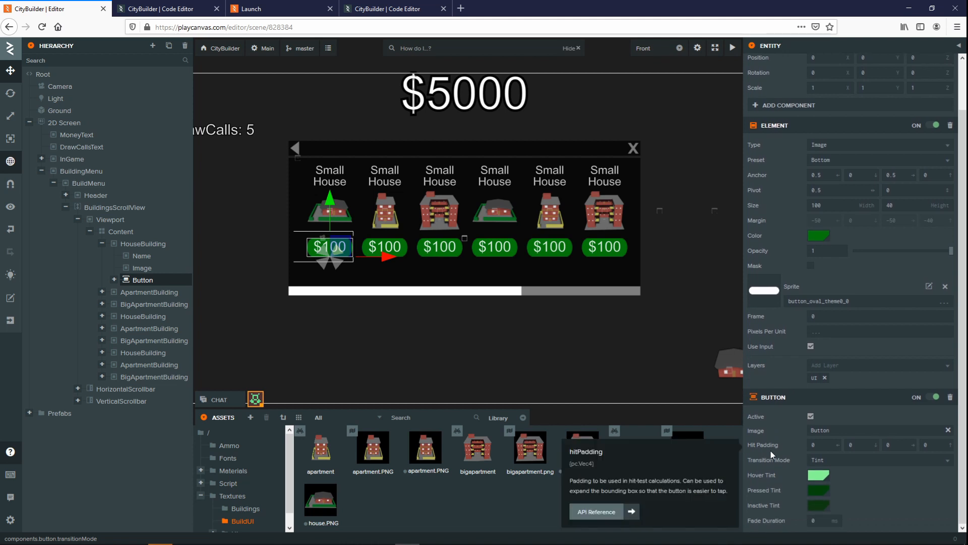
{"action": "mouse_move", "coordinate": [274, 268]}
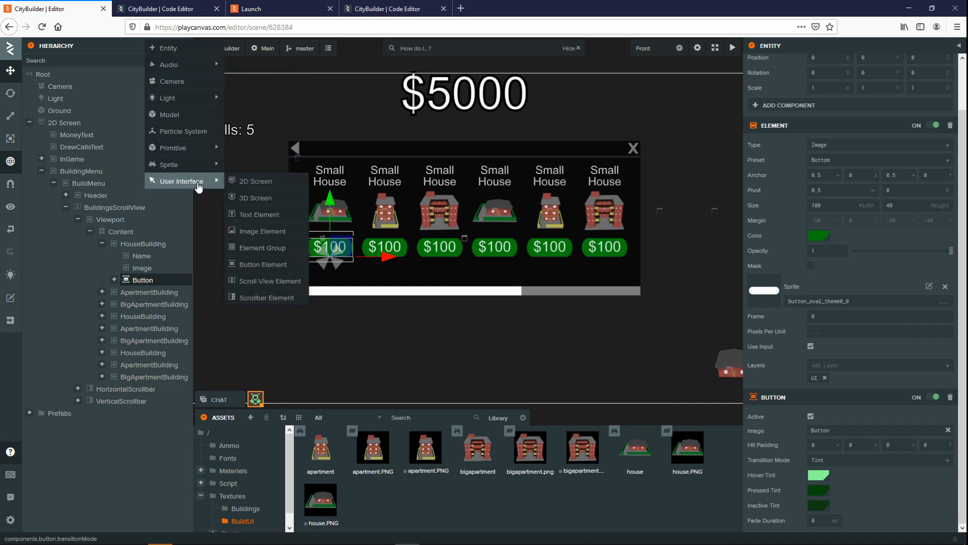
{"action": "mouse_move", "coordinate": [276, 264]}
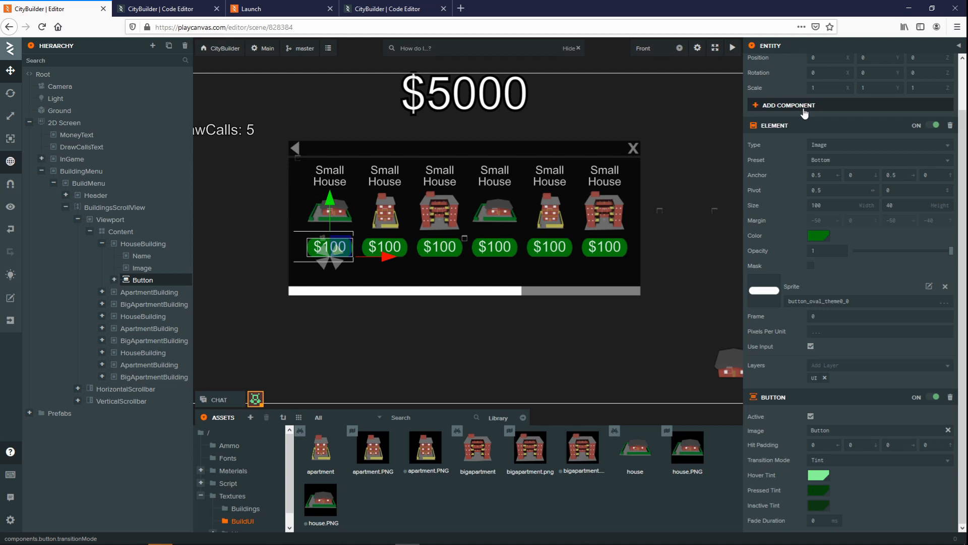
{"action": "left_click", "coordinate": [789, 105]}
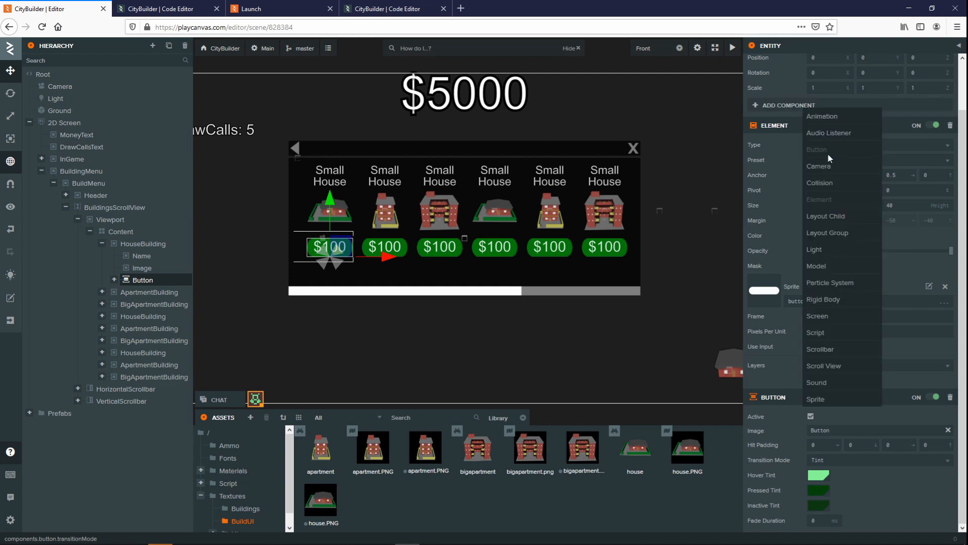
{"action": "mouse_move", "coordinate": [763, 381]}
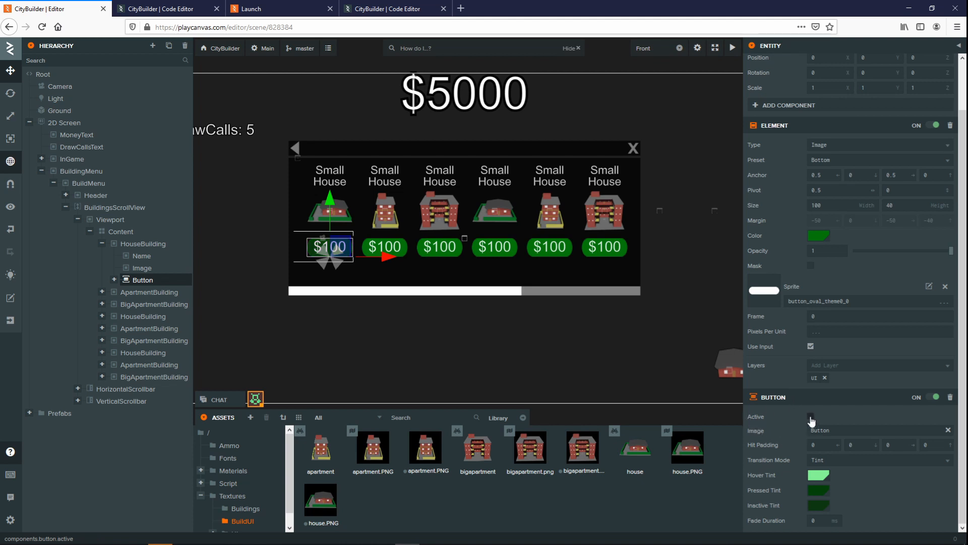
{"action": "left_click", "coordinate": [810, 416]}
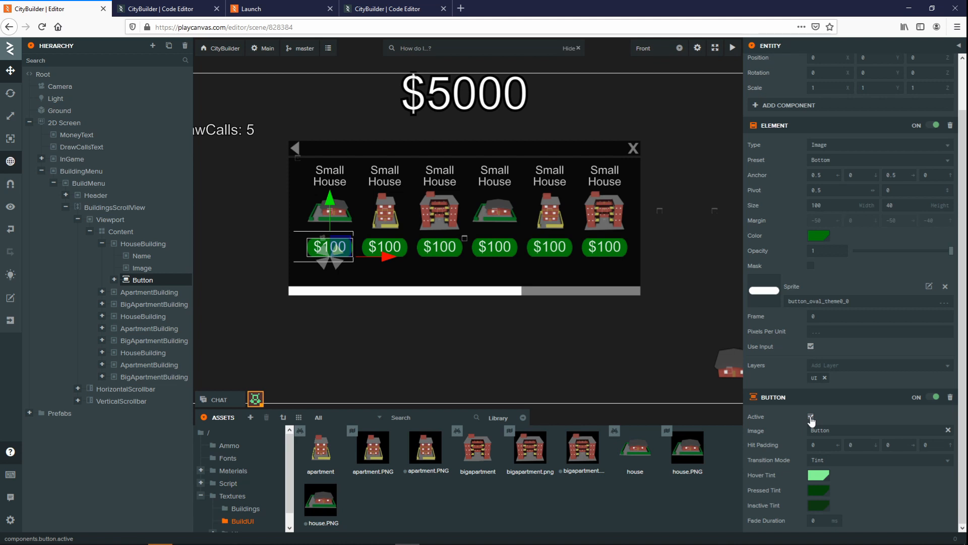
{"action": "left_click", "coordinate": [810, 416]}
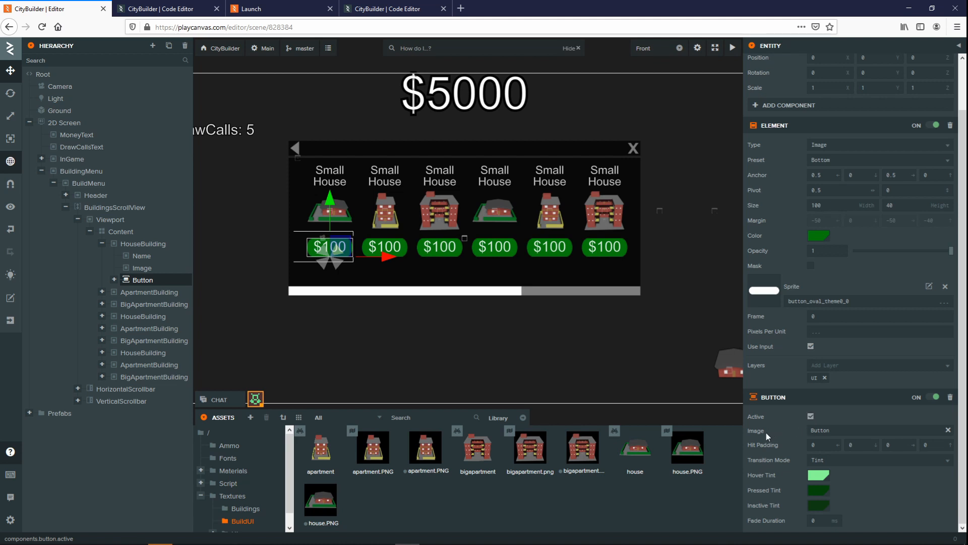
{"action": "mouse_move", "coordinate": [755, 430]}
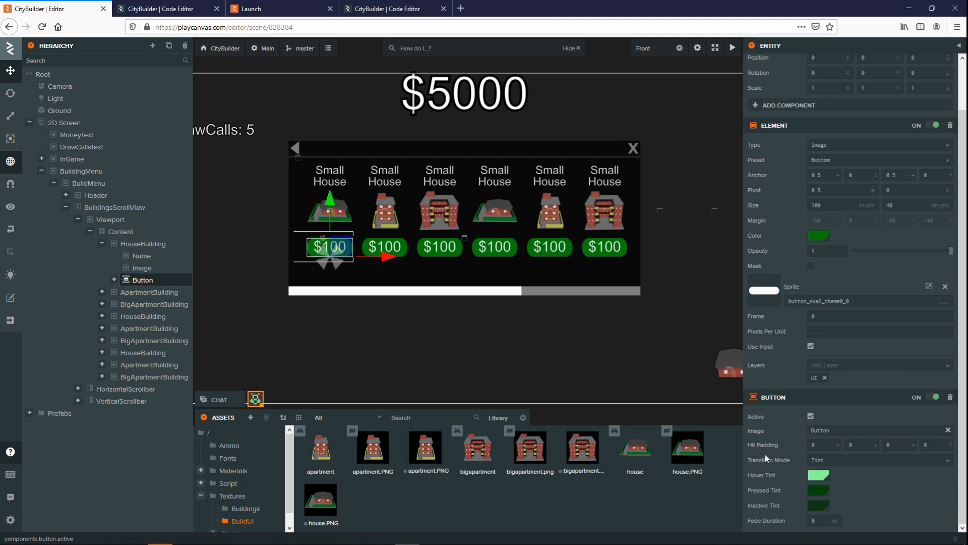
{"action": "mouse_move", "coordinate": [770, 459]}
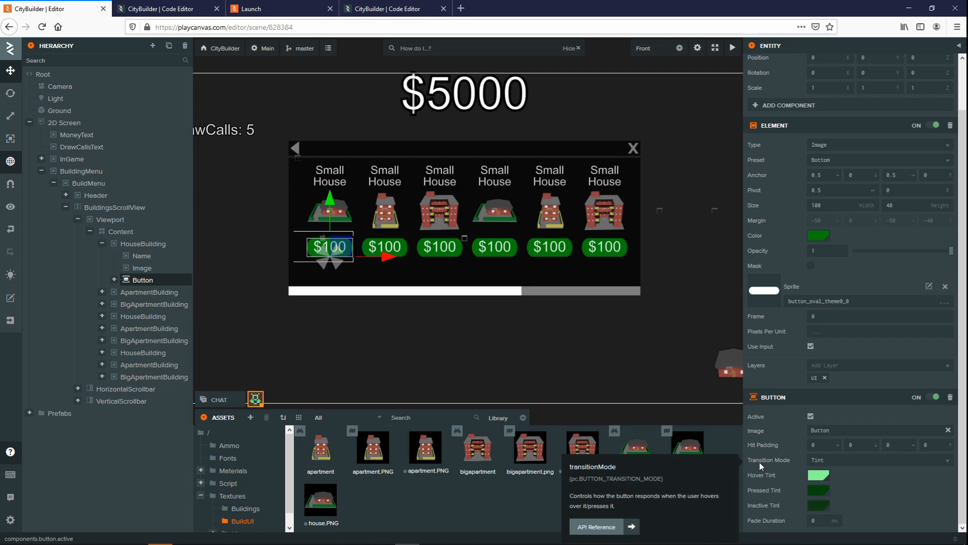
{"action": "mouse_move", "coordinate": [771, 466]}
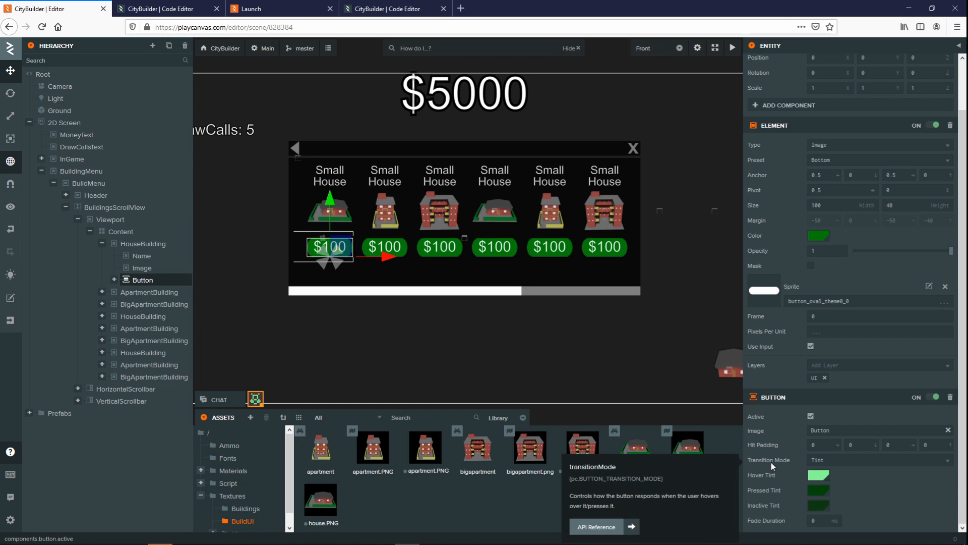
{"action": "mouse_move", "coordinate": [770, 475]}
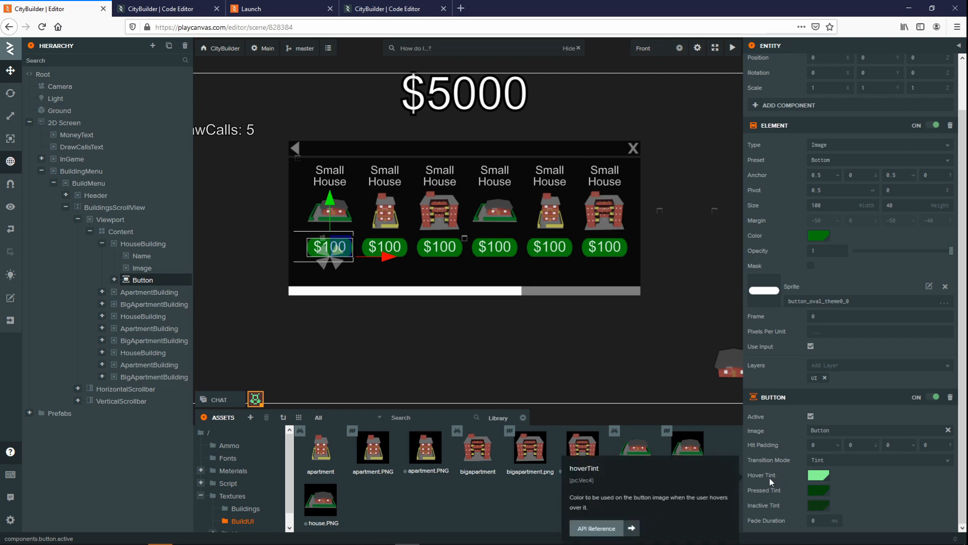
{"action": "mouse_move", "coordinate": [771, 495]}
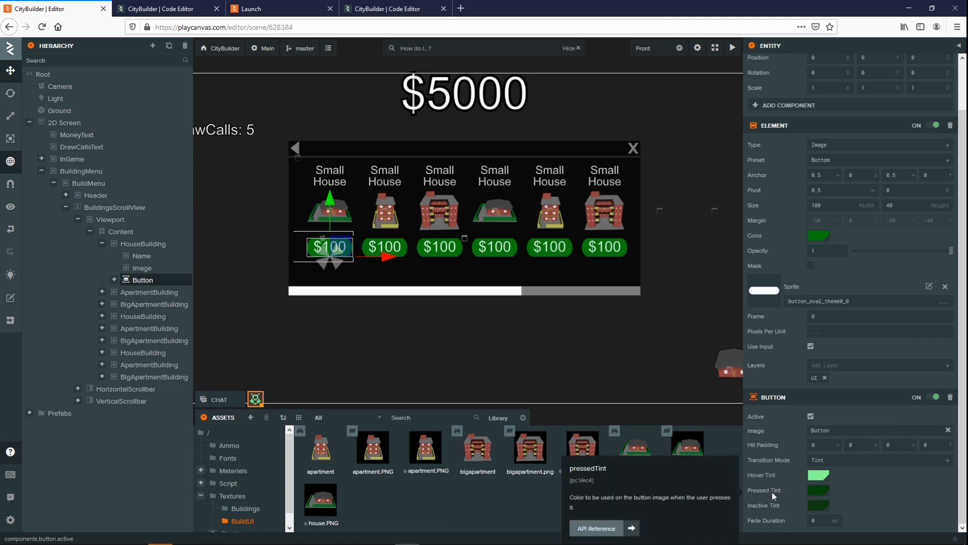
{"action": "mouse_move", "coordinate": [770, 511]}
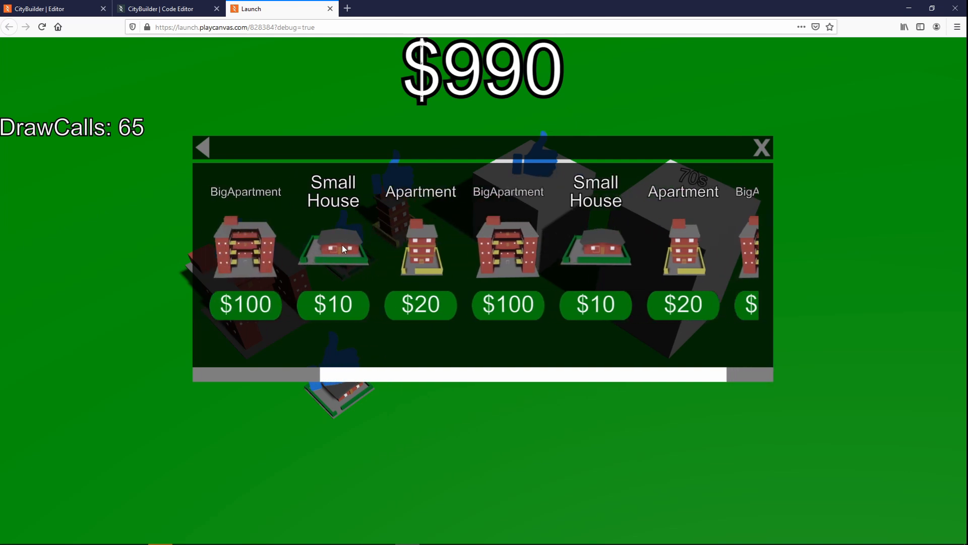
Step: Select BuildingsScrollView and expand its Viewport, Content and scrollbar children, collapsing Content's entries
{"action": "scroll", "scroll_direction": "right", "scroll_amount": 3}
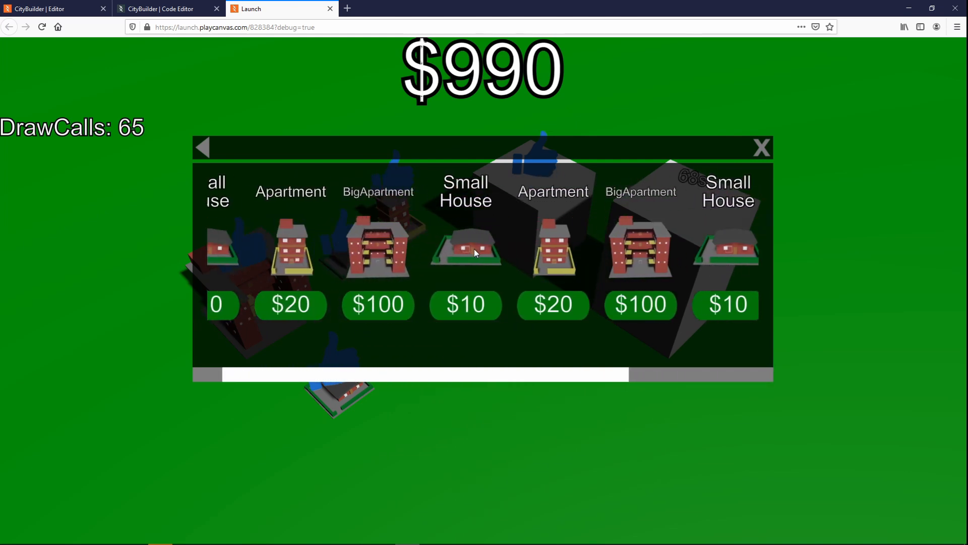
{"action": "left_click", "coordinate": [53, 9]}
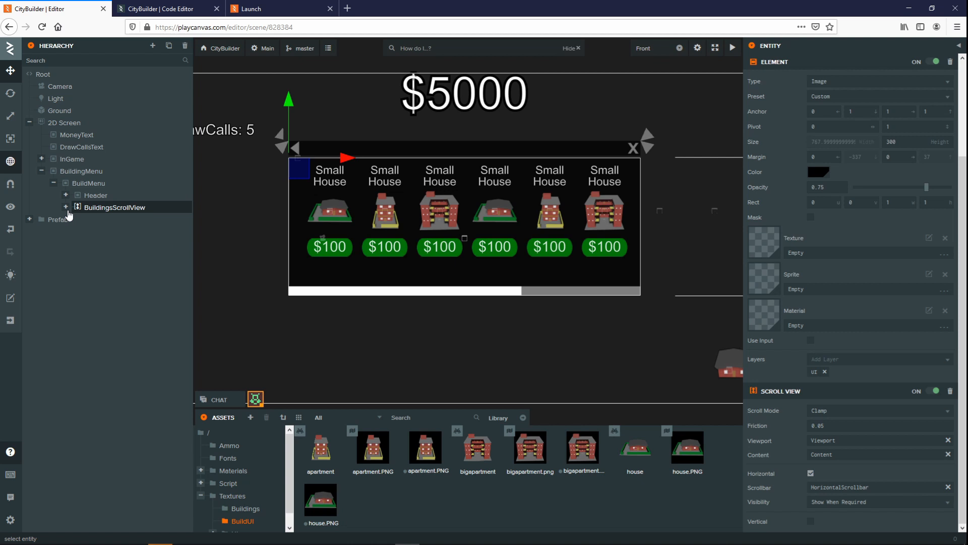
{"action": "mouse_move", "coordinate": [152, 46]}
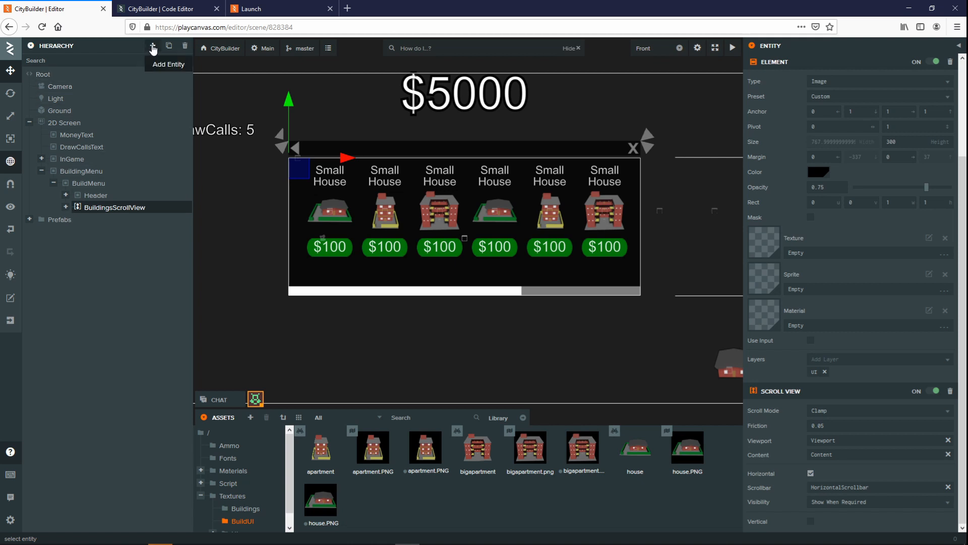
{"action": "left_click", "coordinate": [152, 46]}
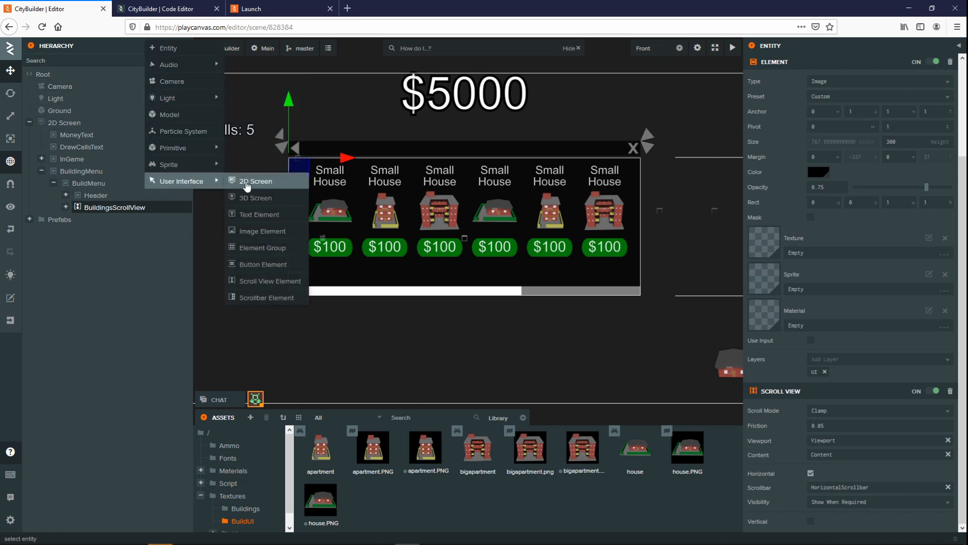
{"action": "mouse_move", "coordinate": [266, 281]}
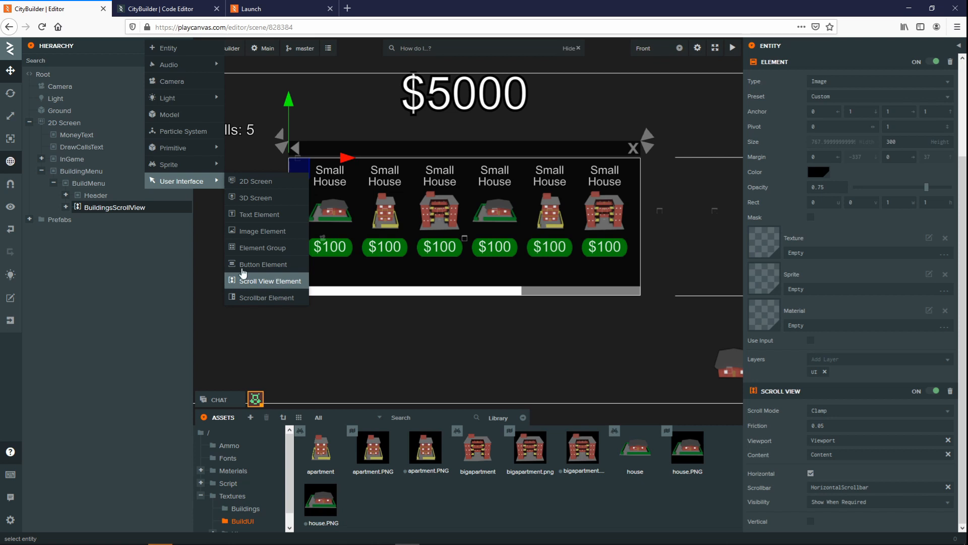
{"action": "left_click", "coordinate": [65, 206]}
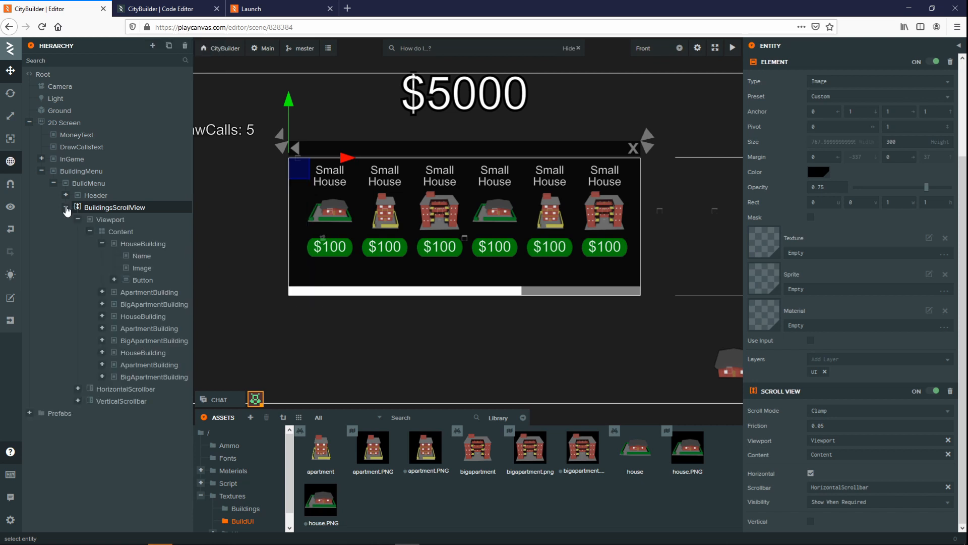
{"action": "left_click", "coordinate": [89, 219]}
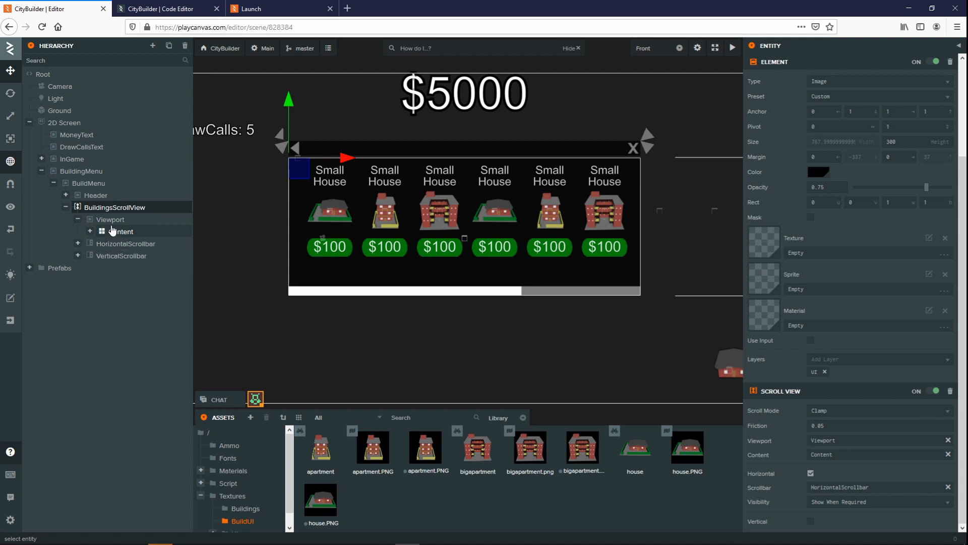
{"action": "left_click", "coordinate": [111, 219]}
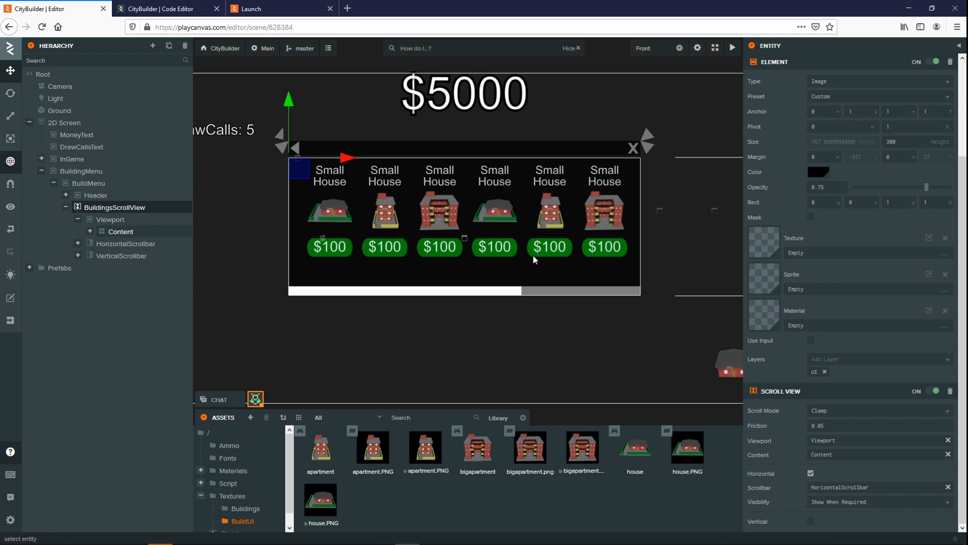
{"action": "mouse_move", "coordinate": [782, 387]}
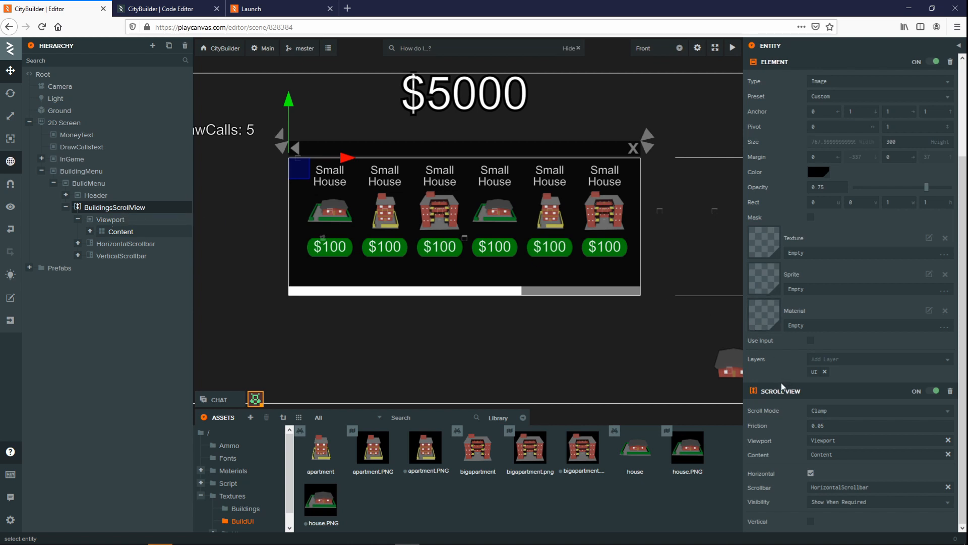
{"action": "scroll", "scroll_direction": "up", "scroll_amount": 3}
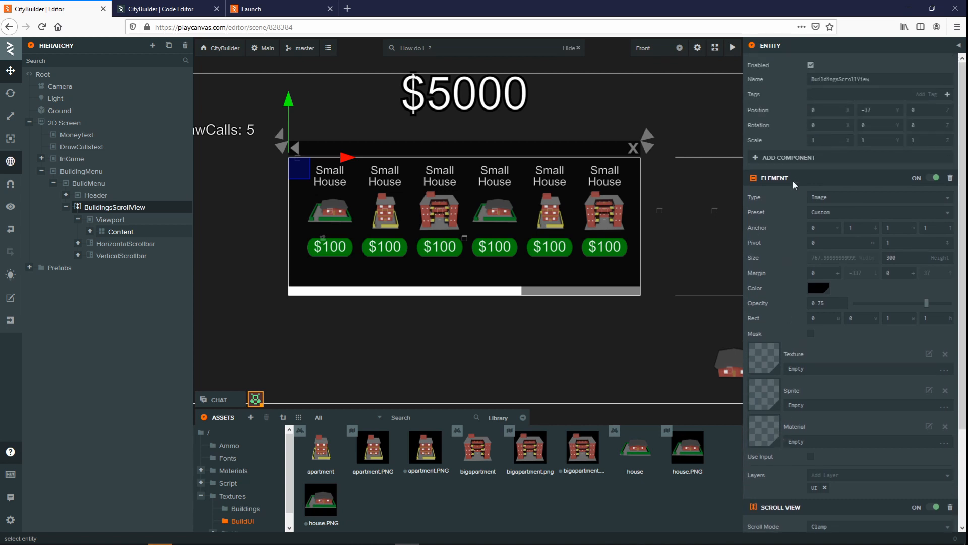
Step: Set the Scroll View mode to Infinite and scroll the building menu in the launched game
{"action": "left_click", "coordinate": [788, 157]}
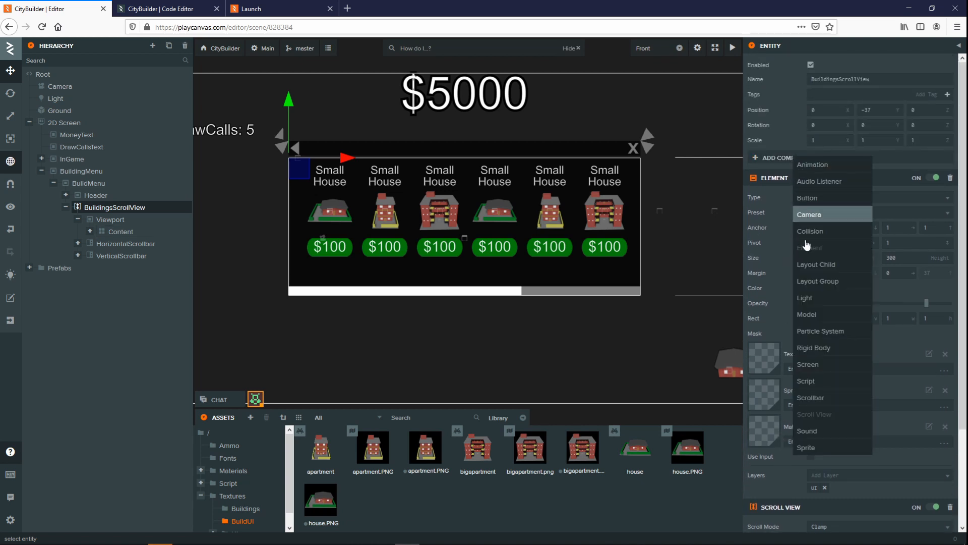
{"action": "mouse_move", "coordinate": [753, 320]}
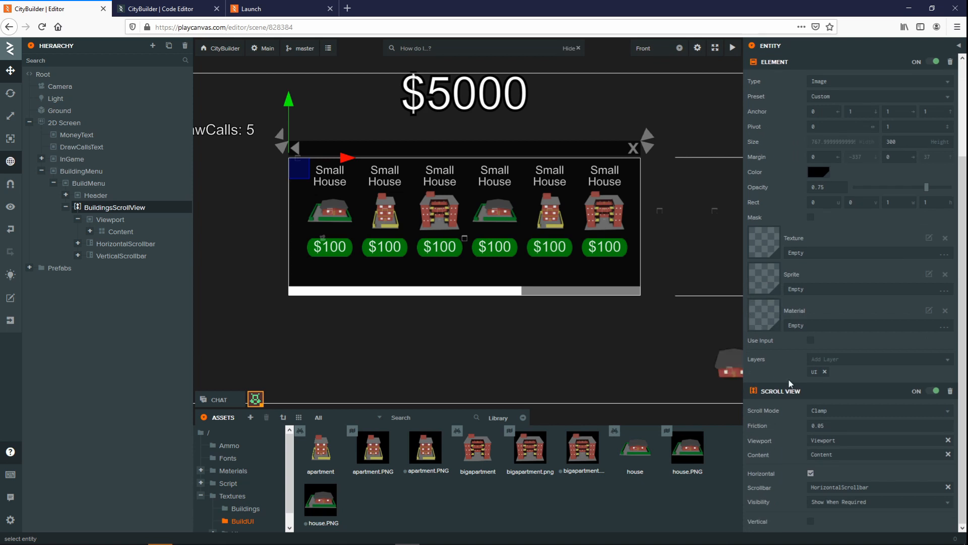
{"action": "mouse_move", "coordinate": [764, 409]}
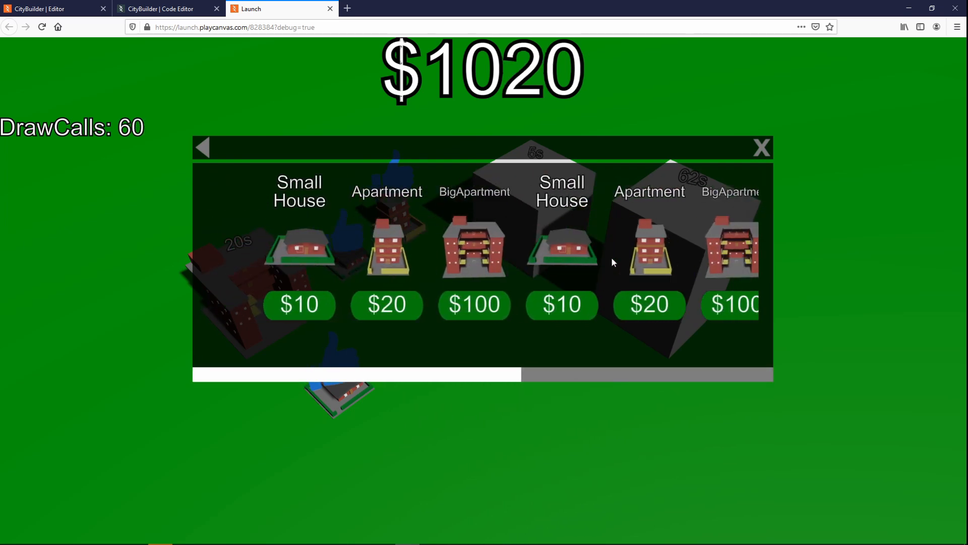
{"action": "left_click", "coordinate": [53, 8]}
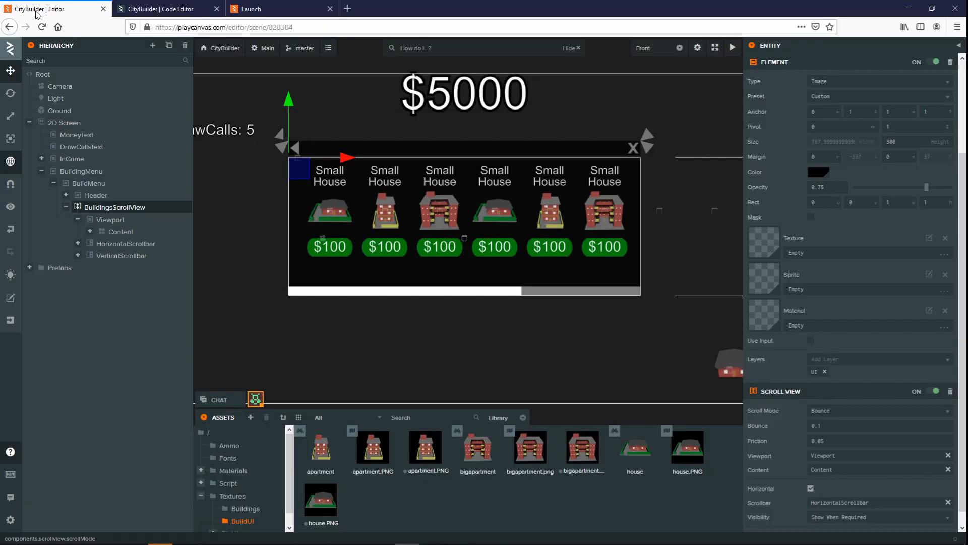
{"action": "left_click", "coordinate": [877, 410]}
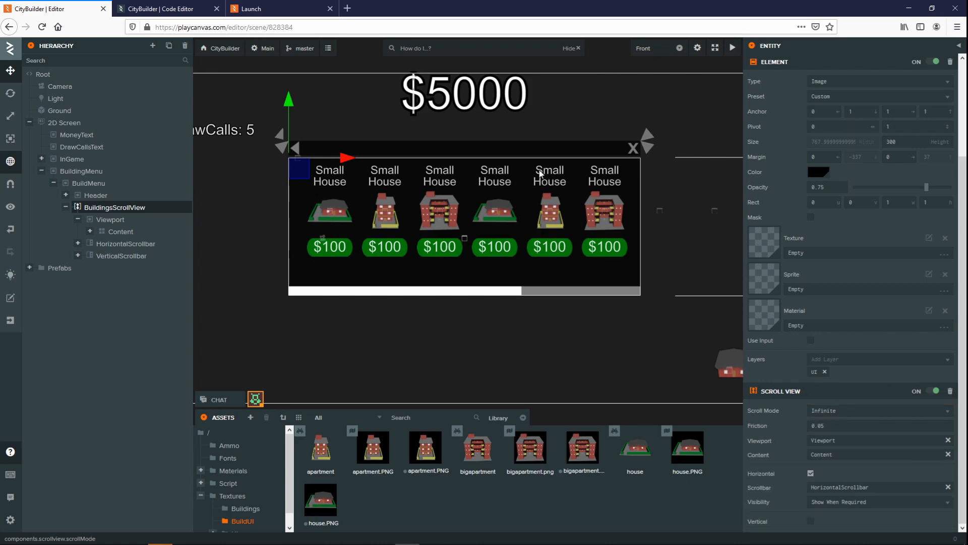
{"action": "left_click", "coordinate": [253, 8]}
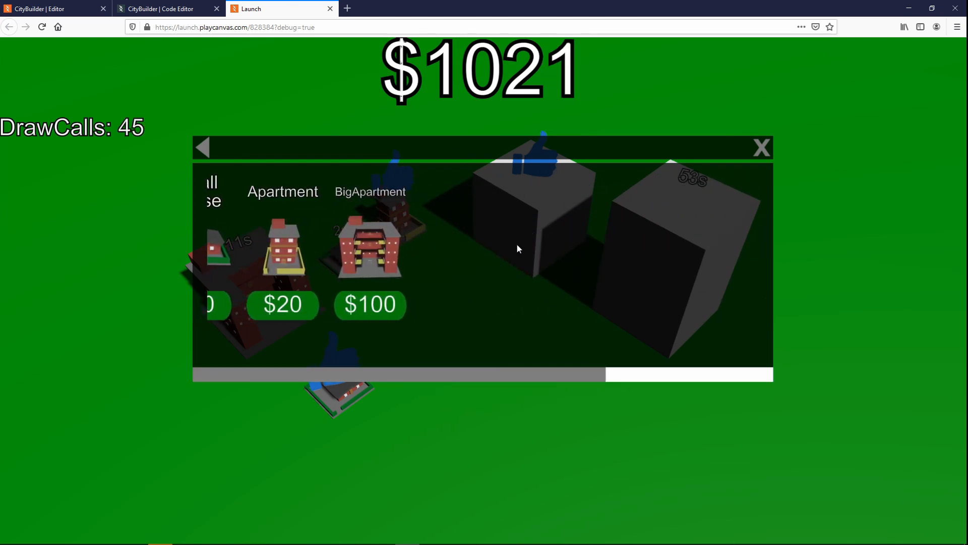
{"action": "scroll", "scroll_direction": "right", "scroll_amount": 3}
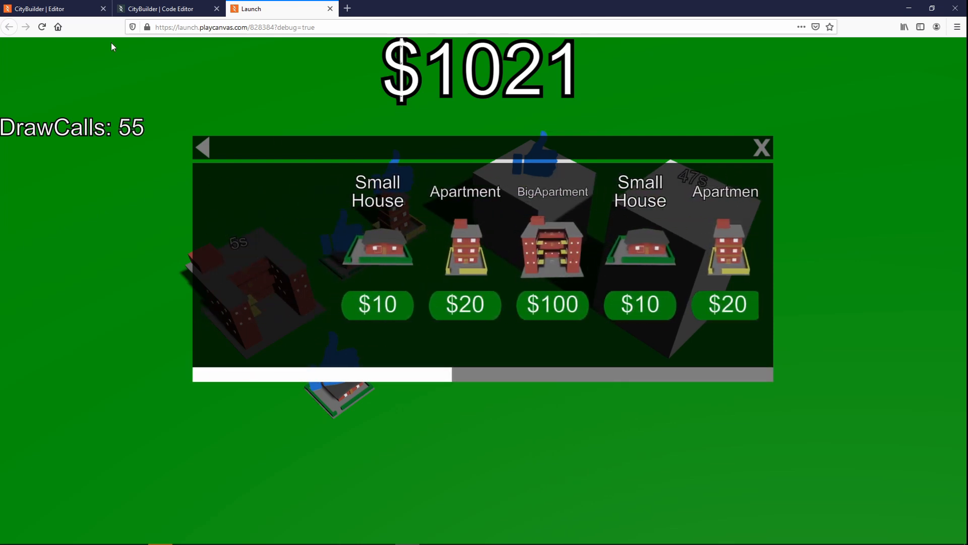
{"action": "left_click", "coordinate": [53, 8]}
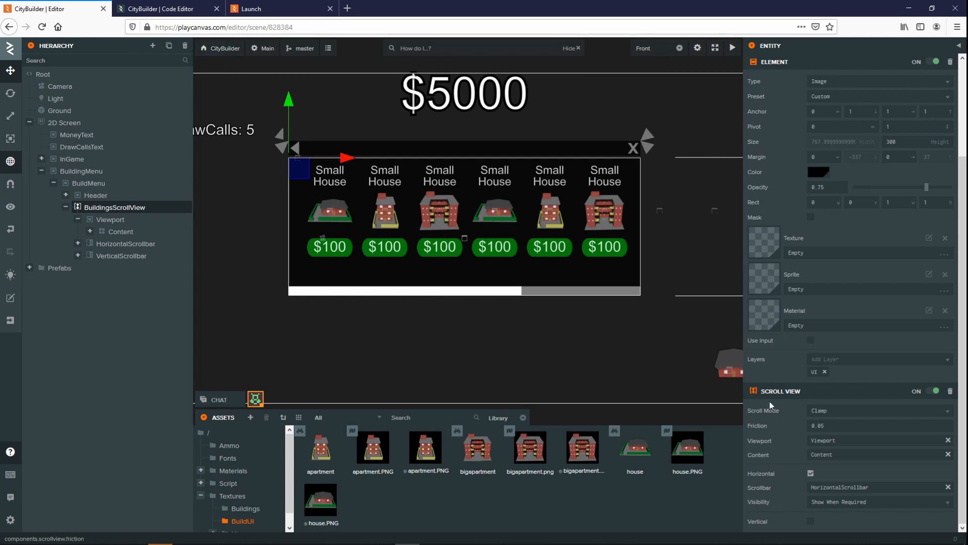
{"action": "mouse_move", "coordinate": [765, 425]}
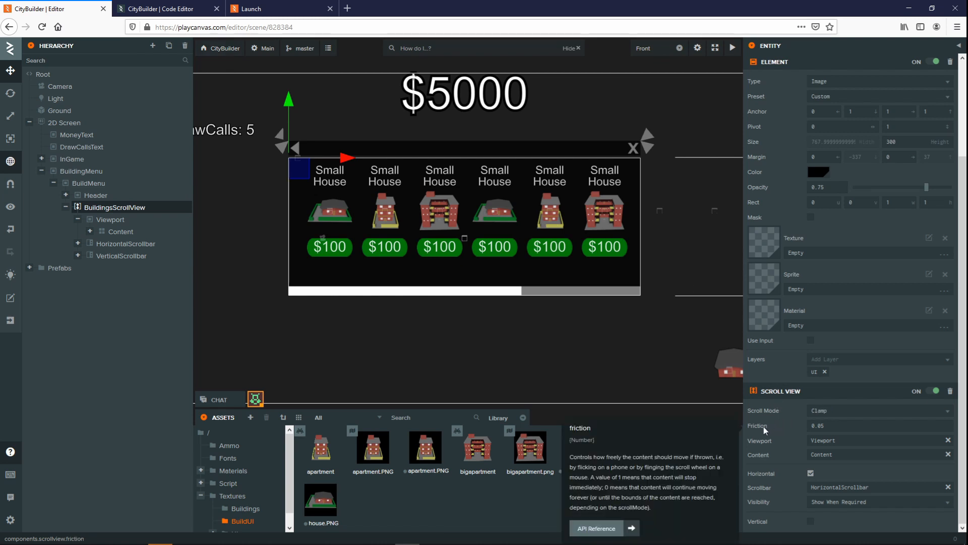
{"action": "left_click", "coordinate": [252, 8]}
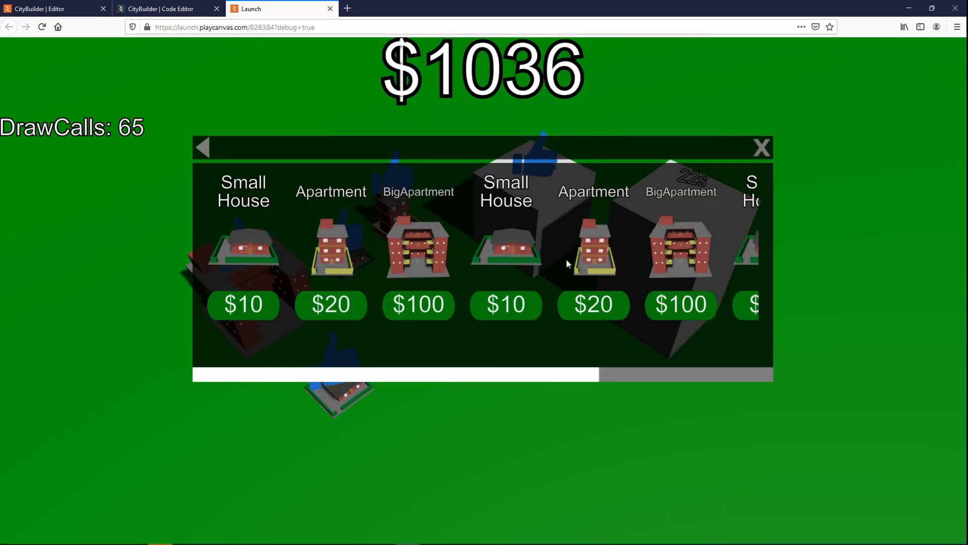
{"action": "scroll", "scroll_direction": "right", "scroll_amount": 3}
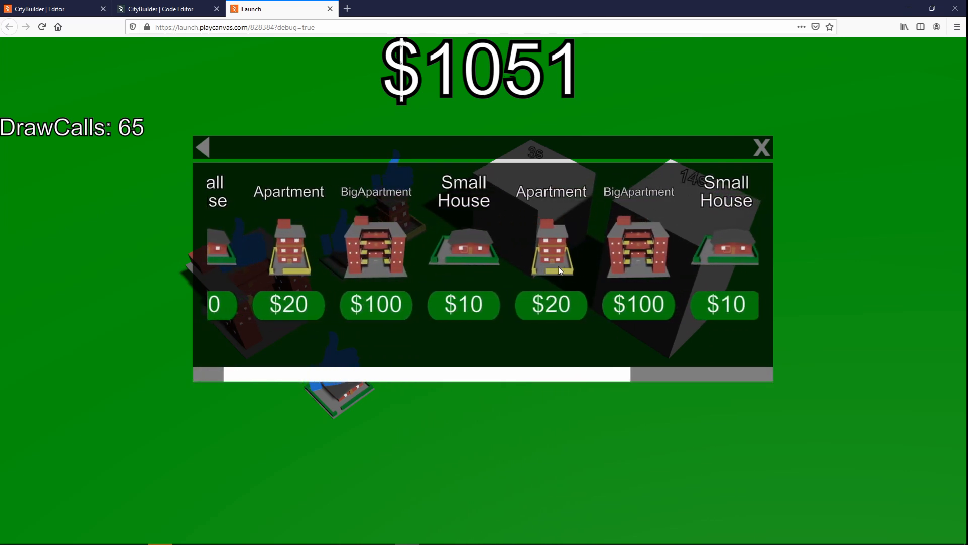
{"action": "scroll", "scroll_direction": "right", "scroll_amount": 3}
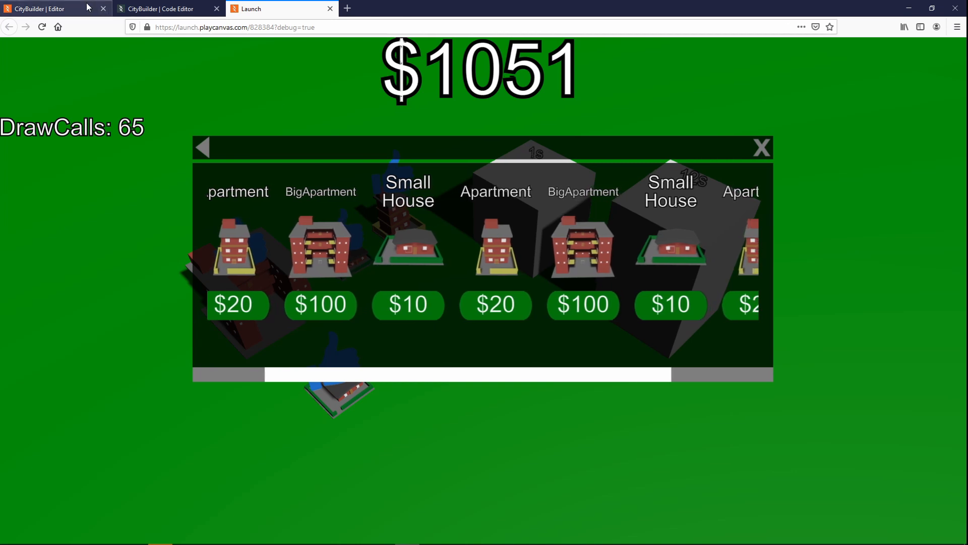
{"action": "left_click", "coordinate": [46, 8]}
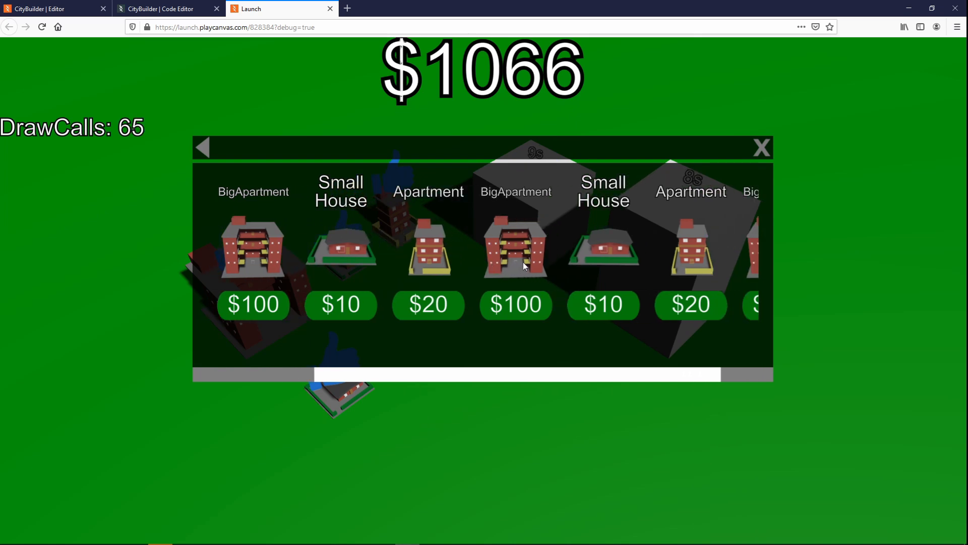
{"action": "scroll", "scroll_direction": "right", "scroll_amount": 3}
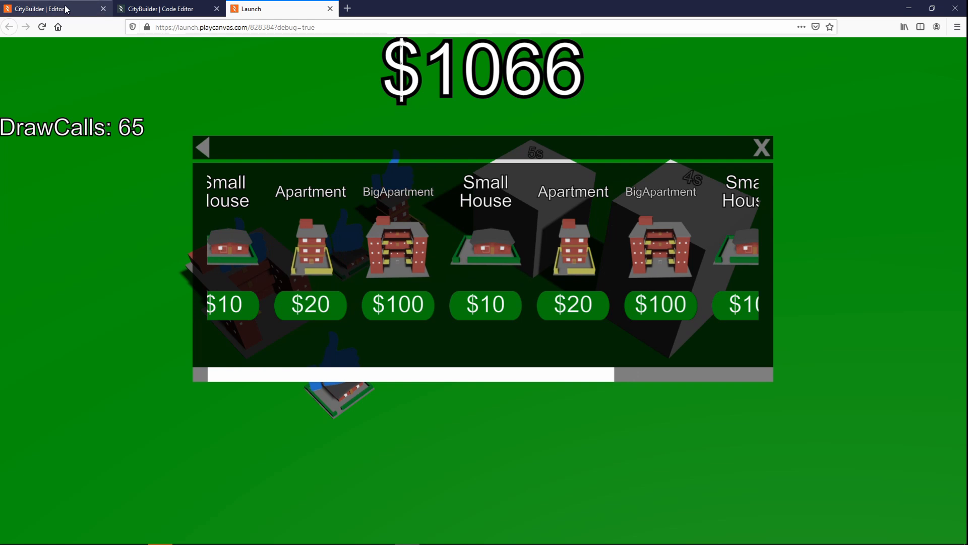
{"action": "left_click", "coordinate": [56, 8]}
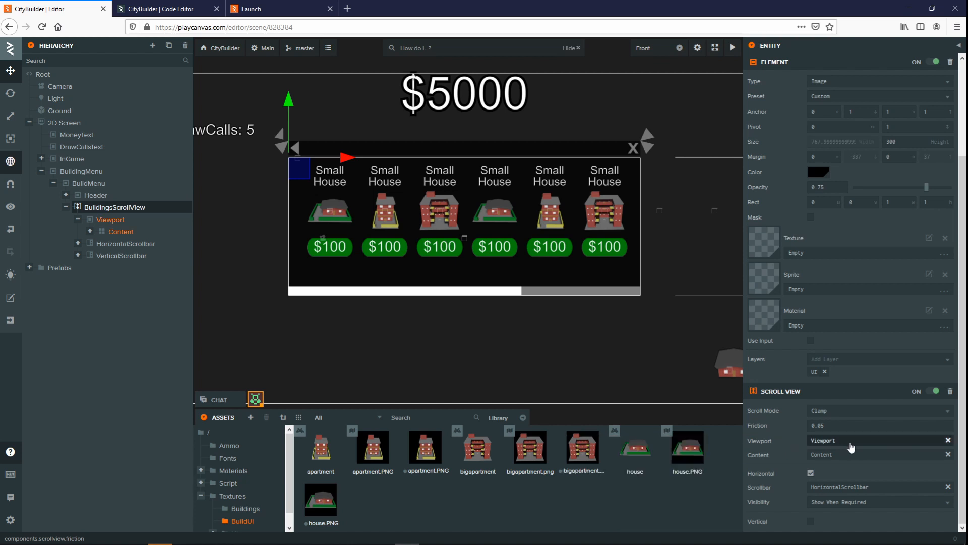
{"action": "left_click", "coordinate": [110, 219]}
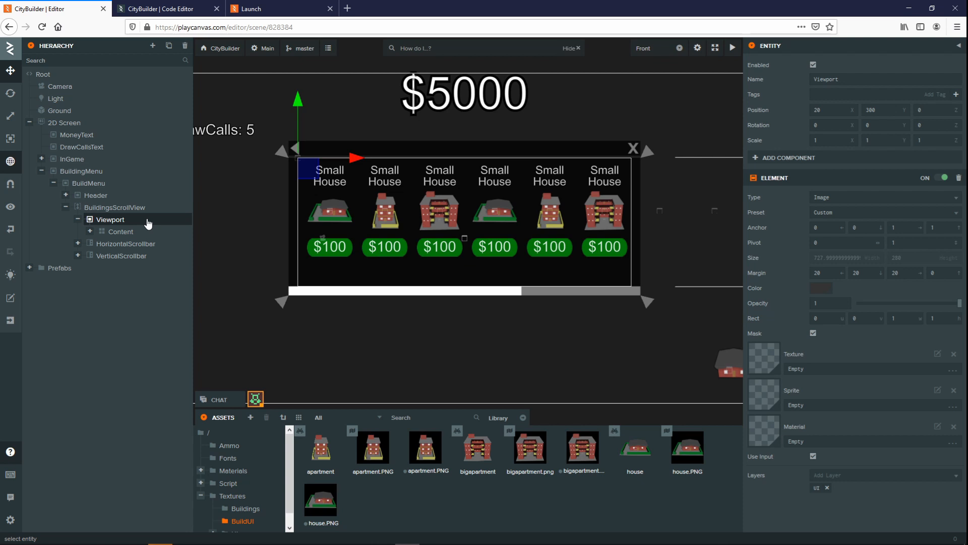
{"action": "left_click", "coordinate": [121, 231]}
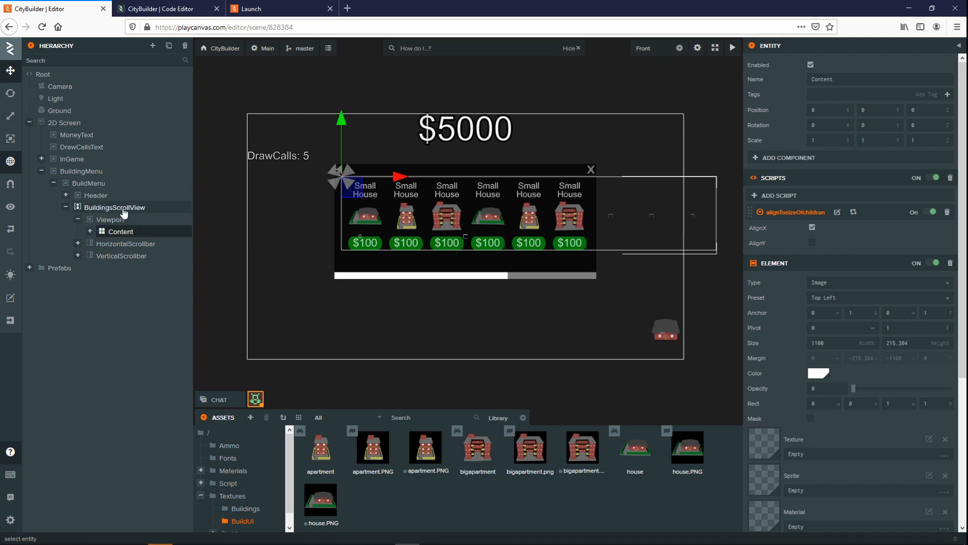
{"action": "left_click", "coordinate": [115, 207]}
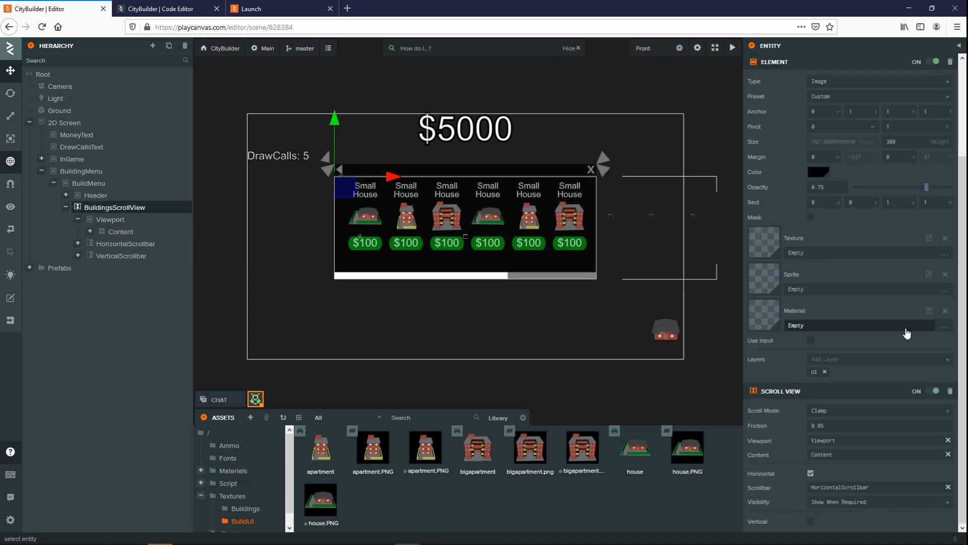
{"action": "mouse_move", "coordinate": [783, 468]}
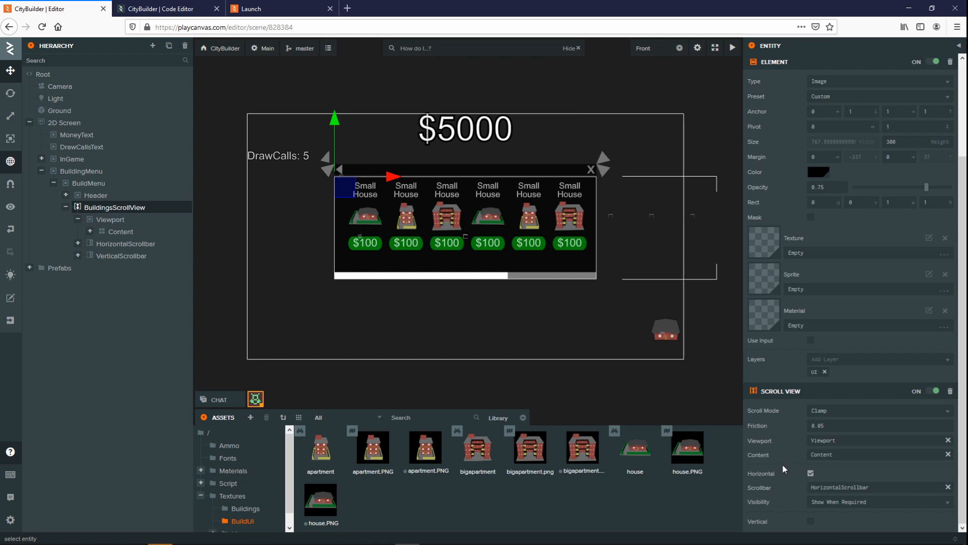
{"action": "mouse_move", "coordinate": [761, 473]}
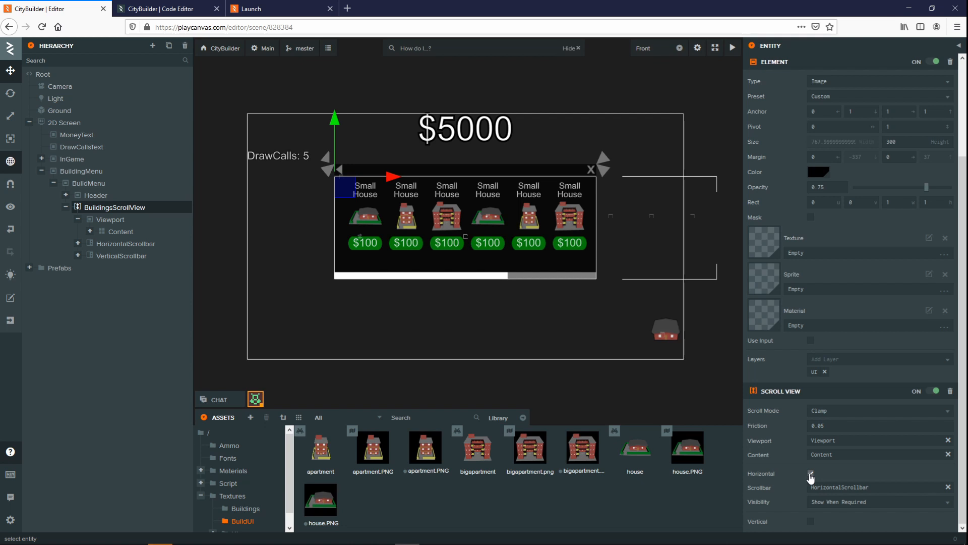
Step: Return to the launched city game showing the Small House, Apartment and BigApartment shop menu
{"action": "left_click", "coordinate": [253, 8]}
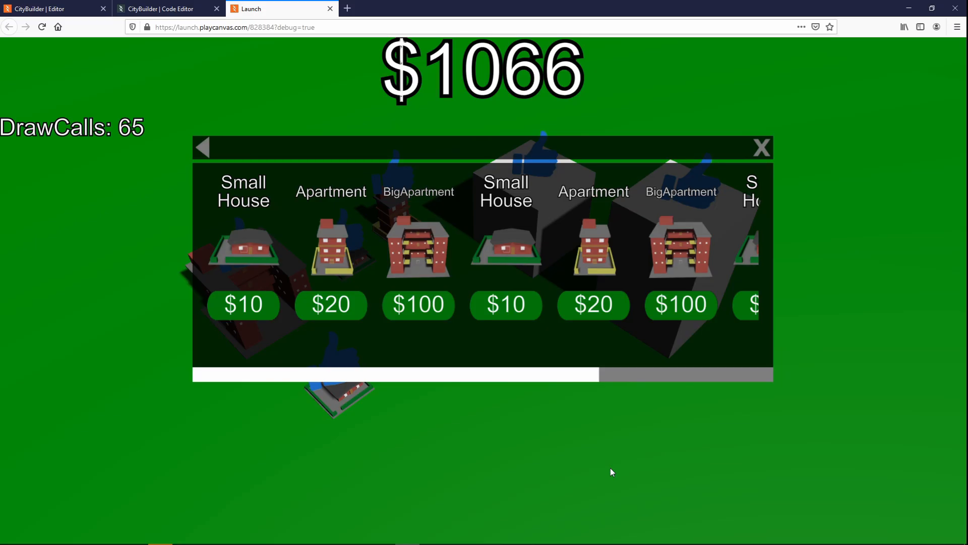